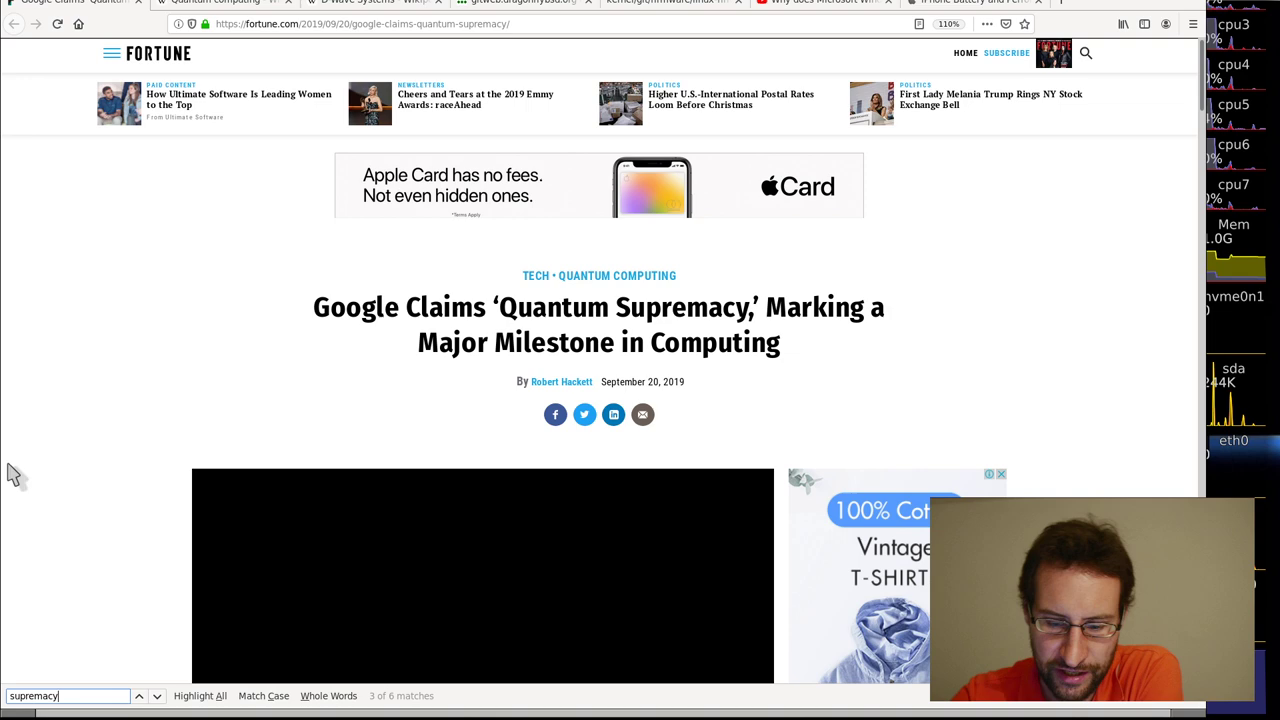
# - Bring up Wikipedia's Quantum computing article and read down past the intro into the qubits section
pyautogui.click(220, 8)
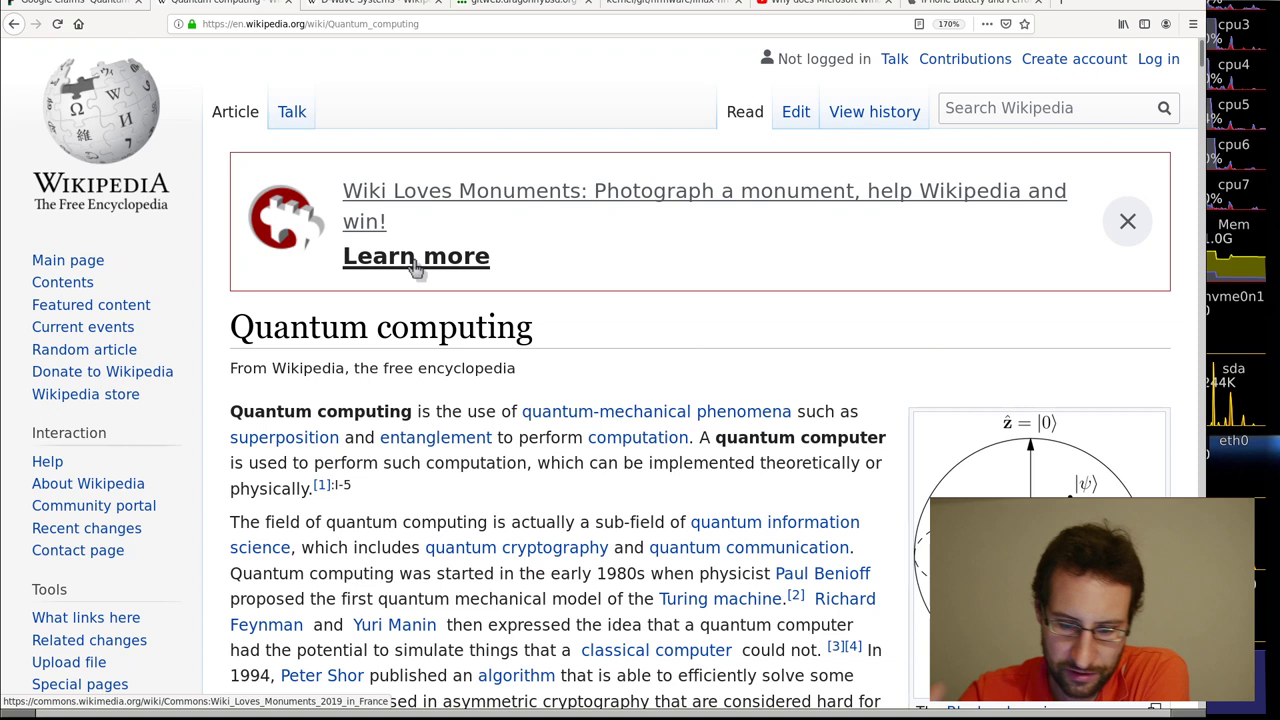
pyautogui.moveTo(556, 440)
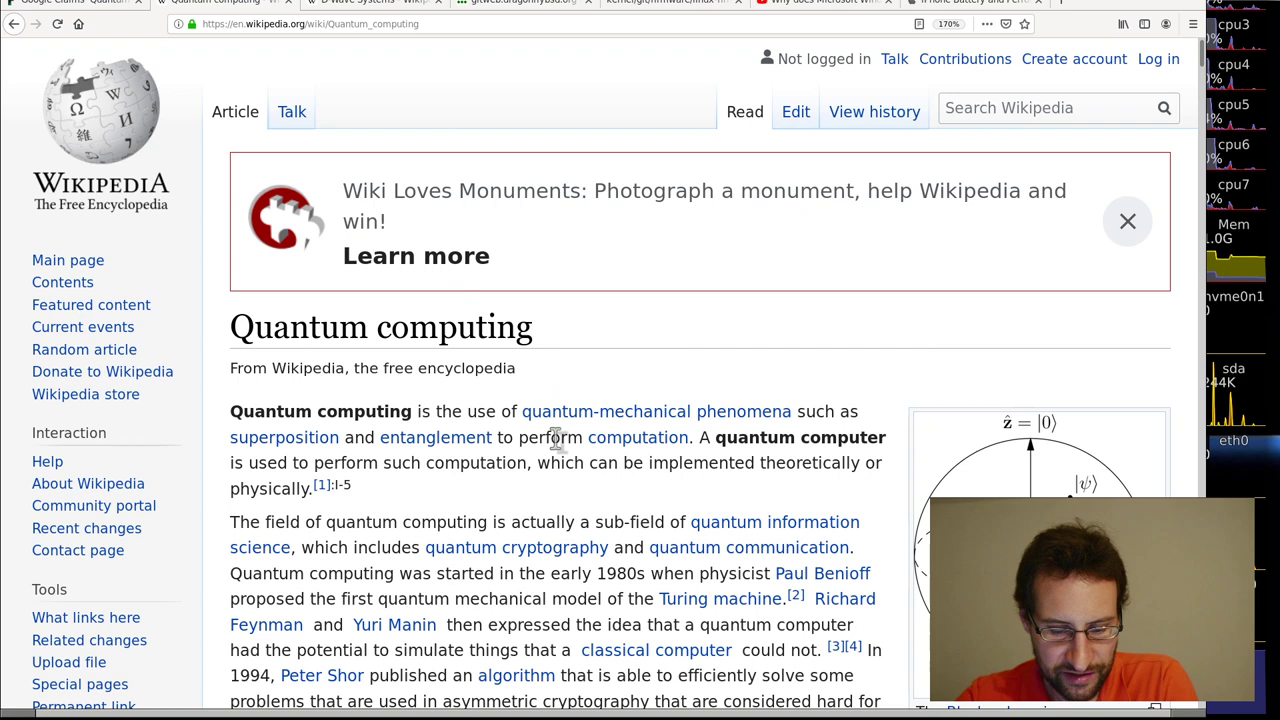
pyautogui.scroll(-3)
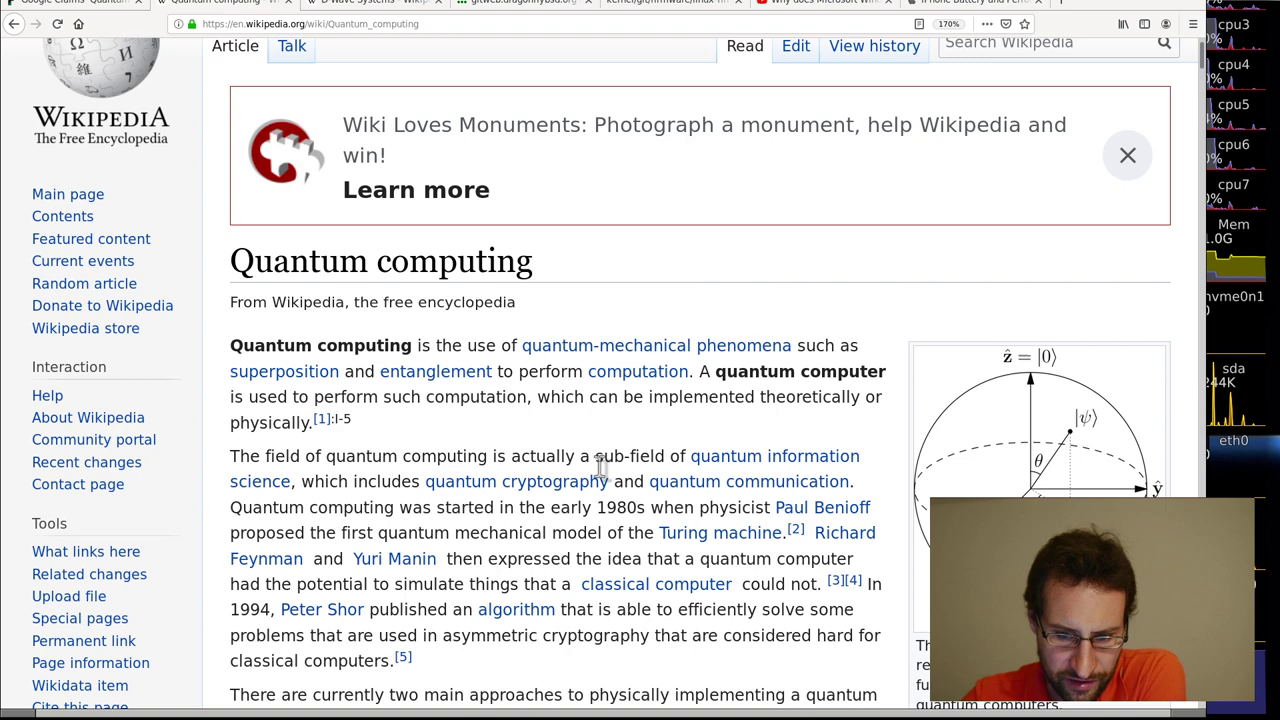
pyautogui.scroll(-3)
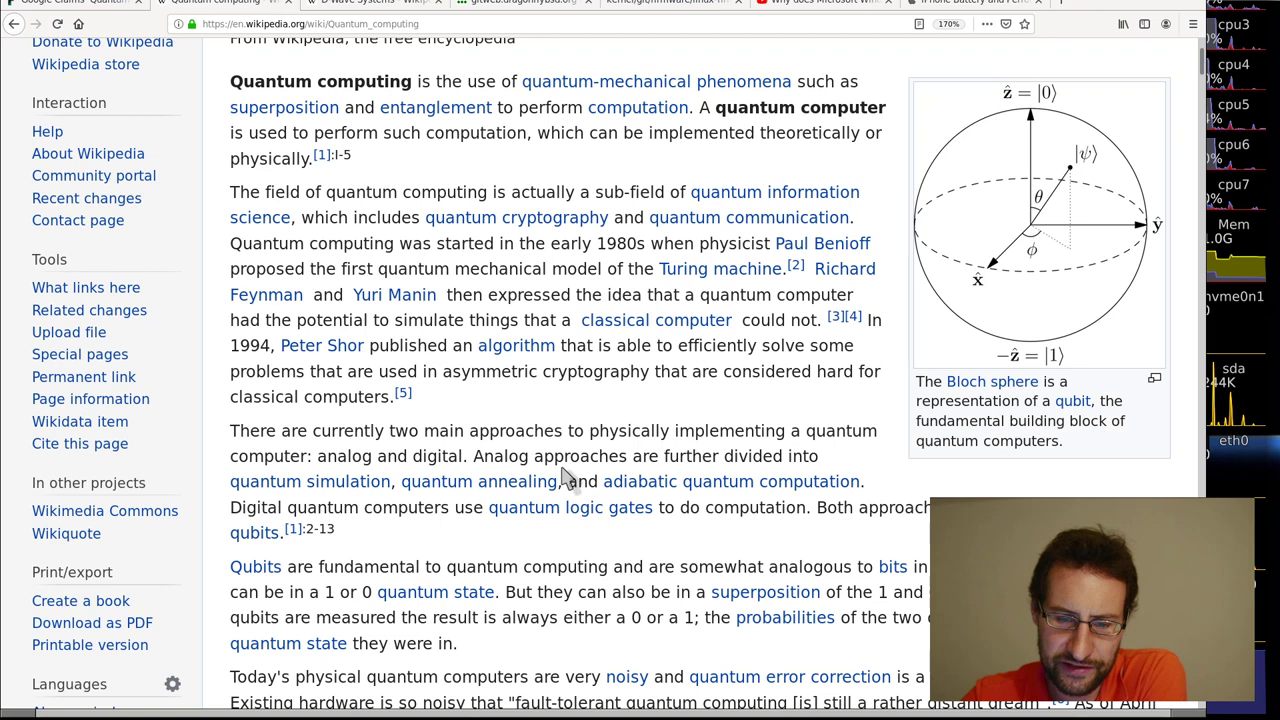
pyautogui.scroll(-3)
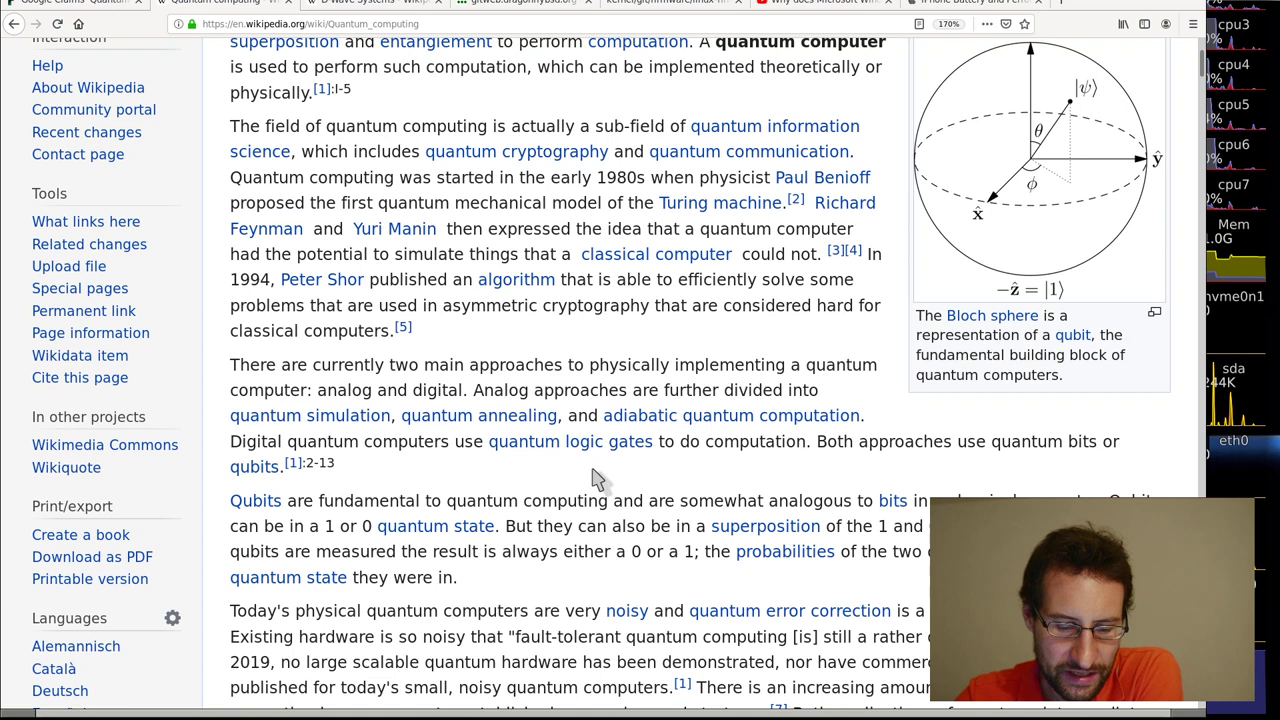
pyautogui.moveTo(600, 476)
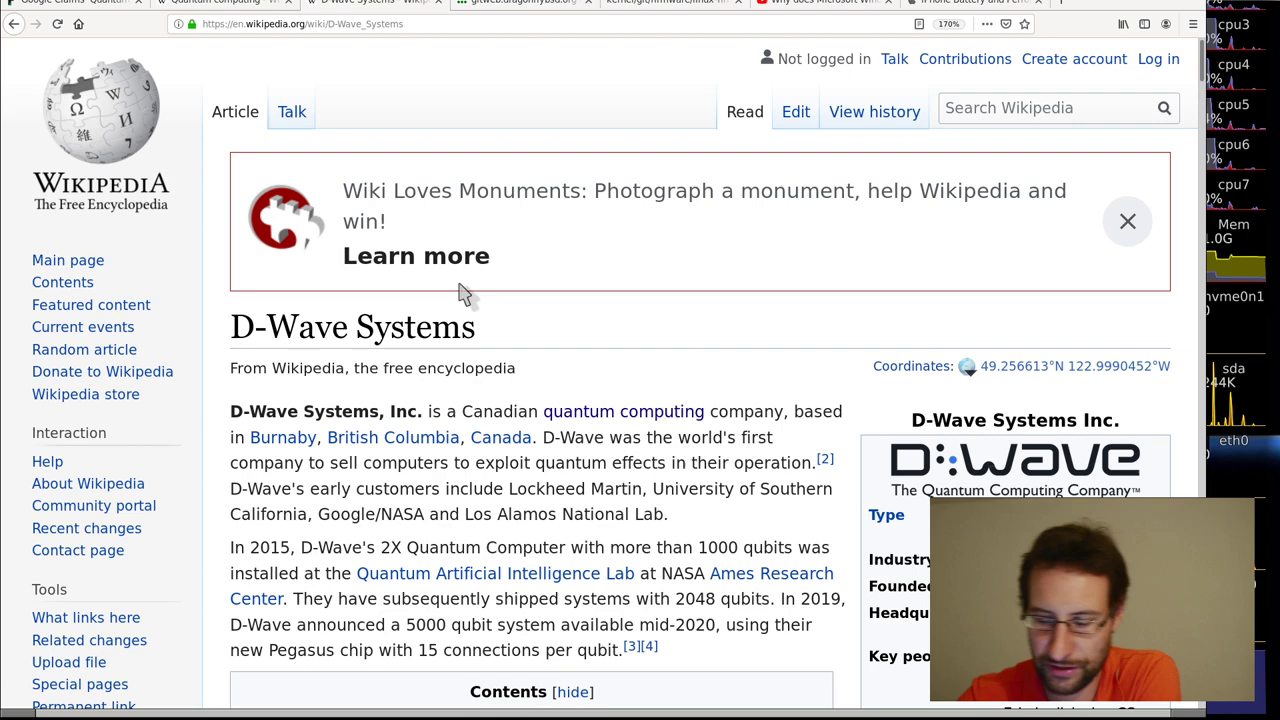
pyautogui.scroll(-3)
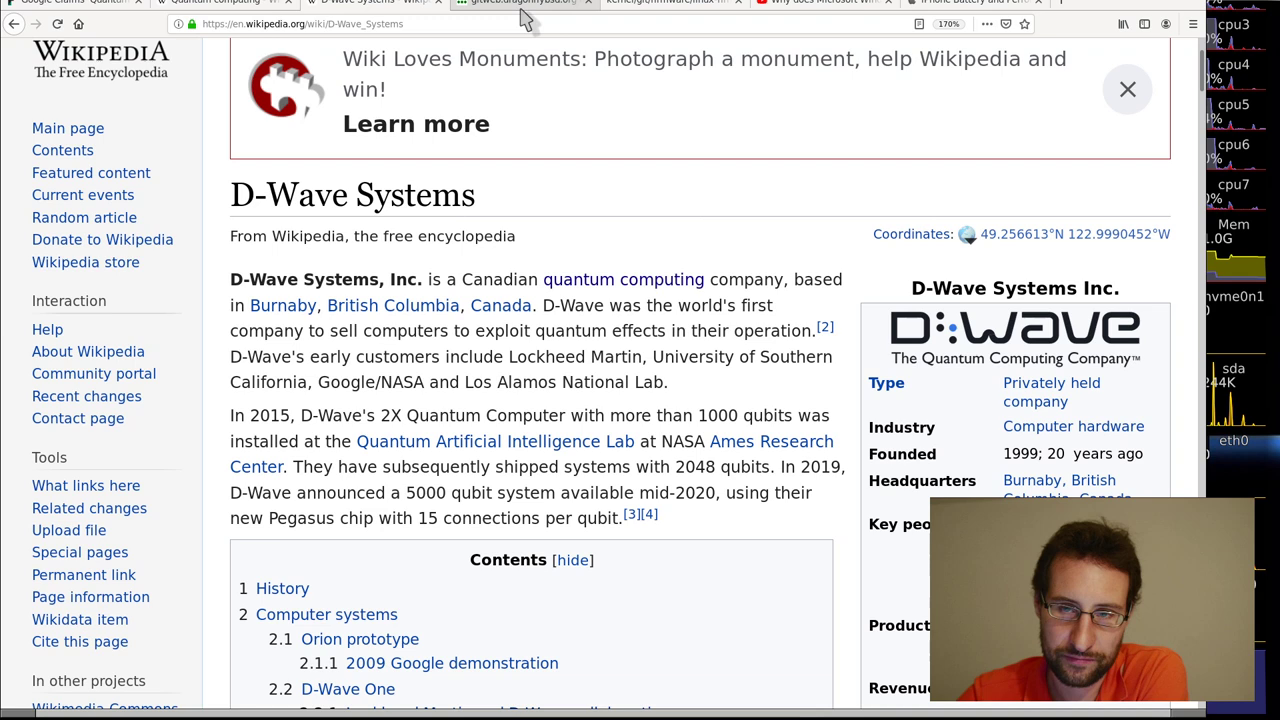
# - Switch to the dragonfly.git gitweb tab showing the fsck_hammer2 commitdiff
pyautogui.click(520, 4)
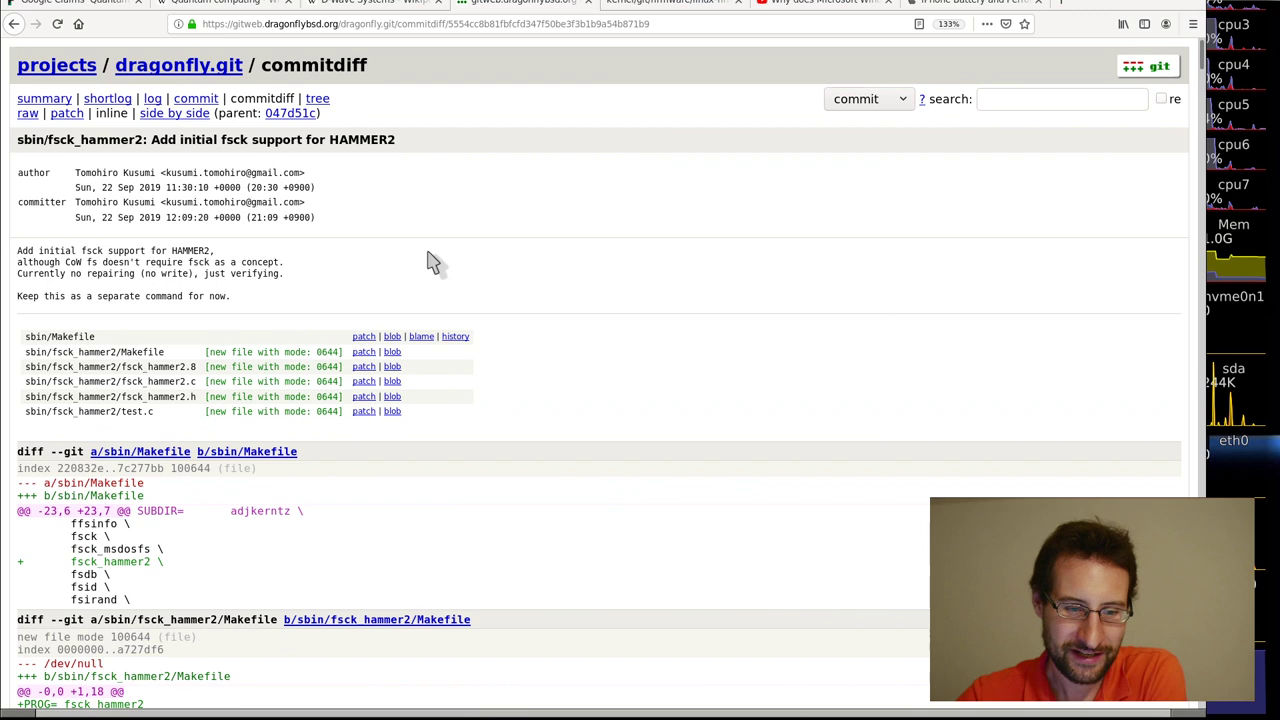
pyautogui.moveTo(476, 284)
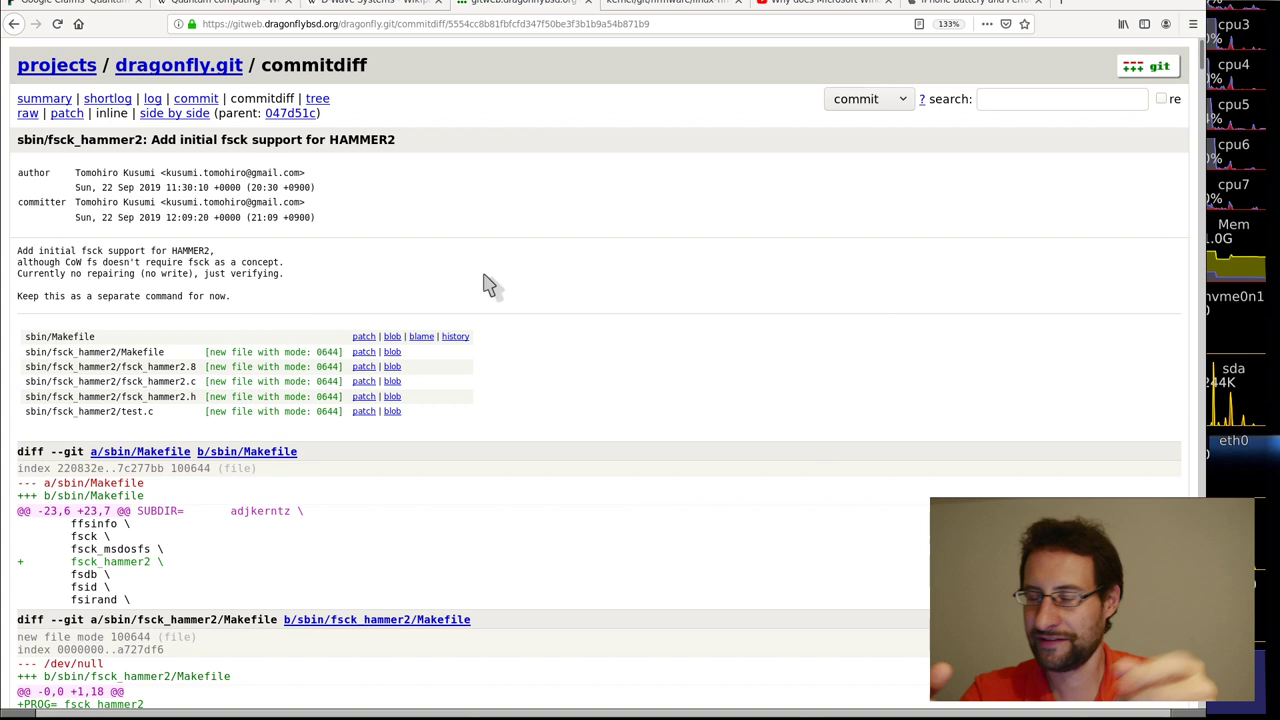
pyautogui.moveTo(476, 208)
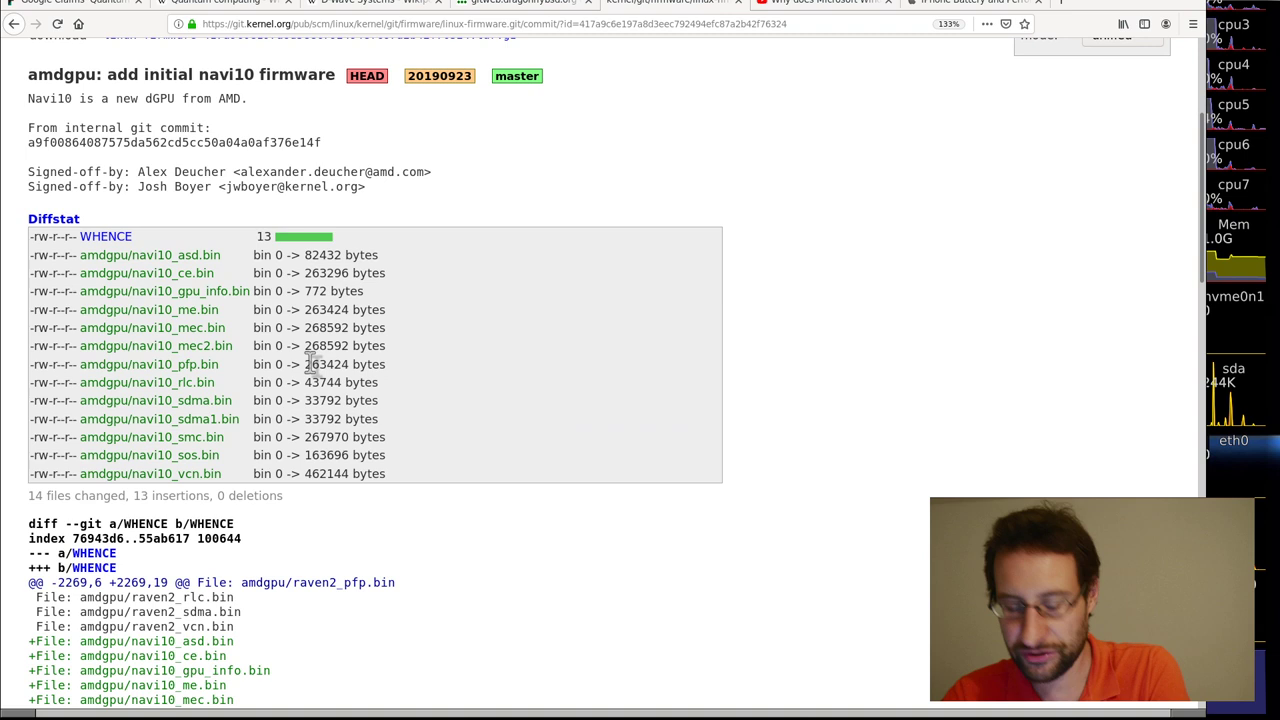
pyautogui.moveTo(320, 352)
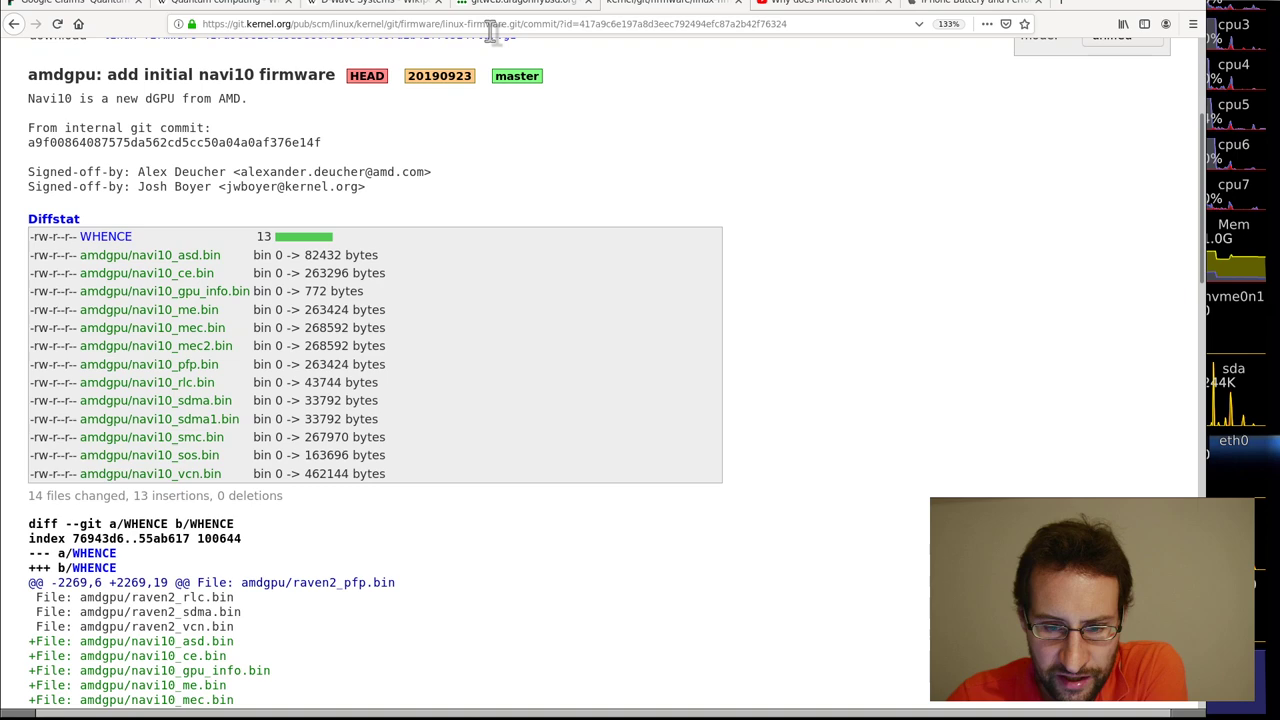
# - Switch to the YouTube tab with the Windows 10 bugs video
pyautogui.click(830, 8)
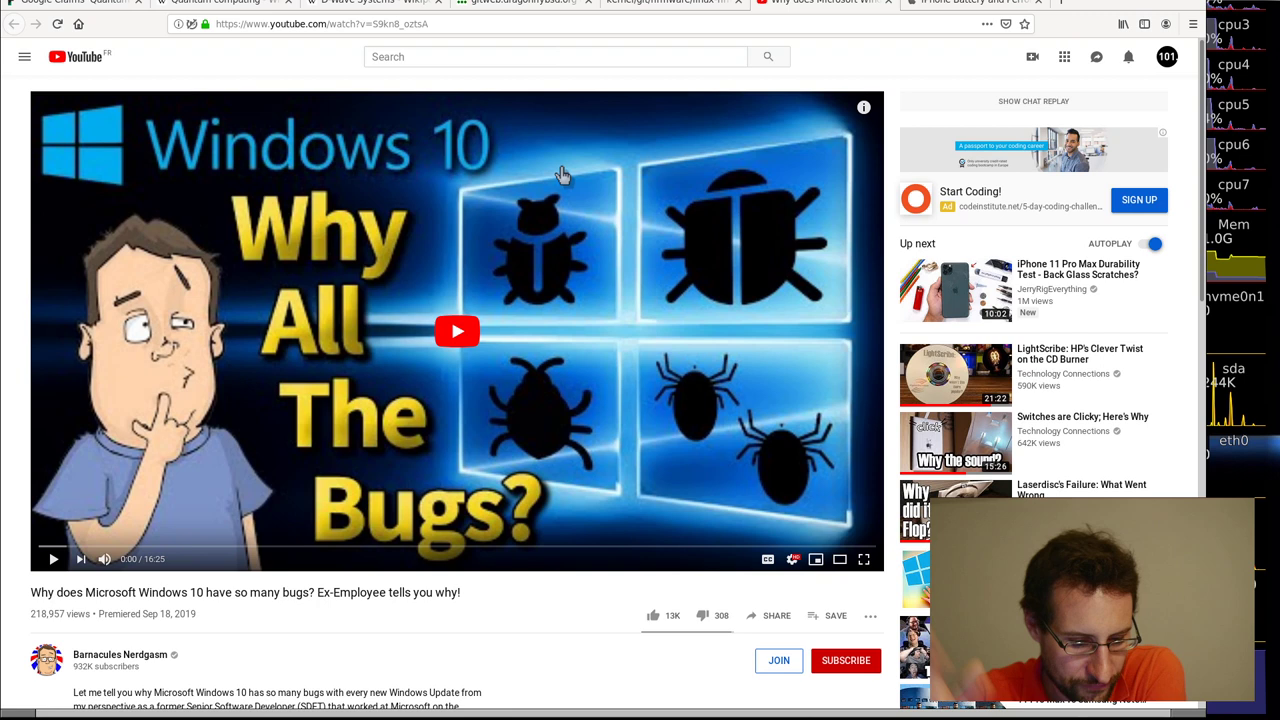
# - Start playing the 'Why does Microsoft Windows 10 have so many bugs?' video
pyautogui.click(456, 332)
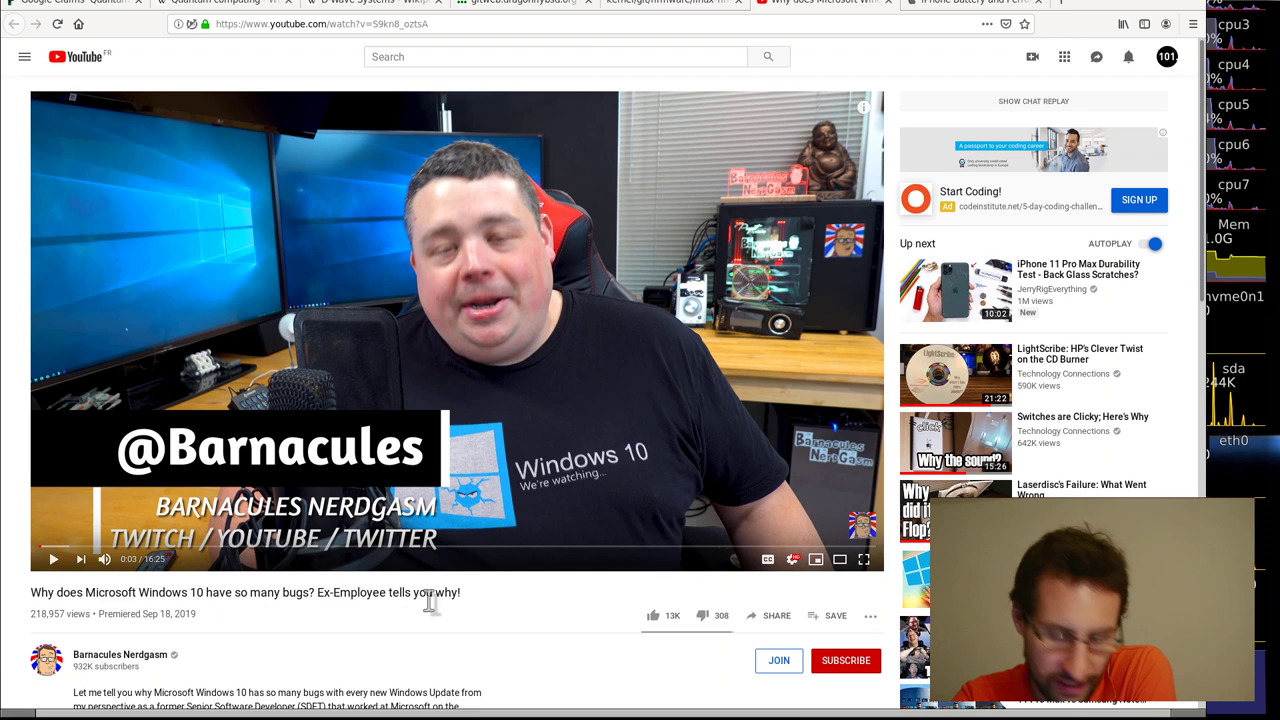
pyautogui.moveTo(560, 568)
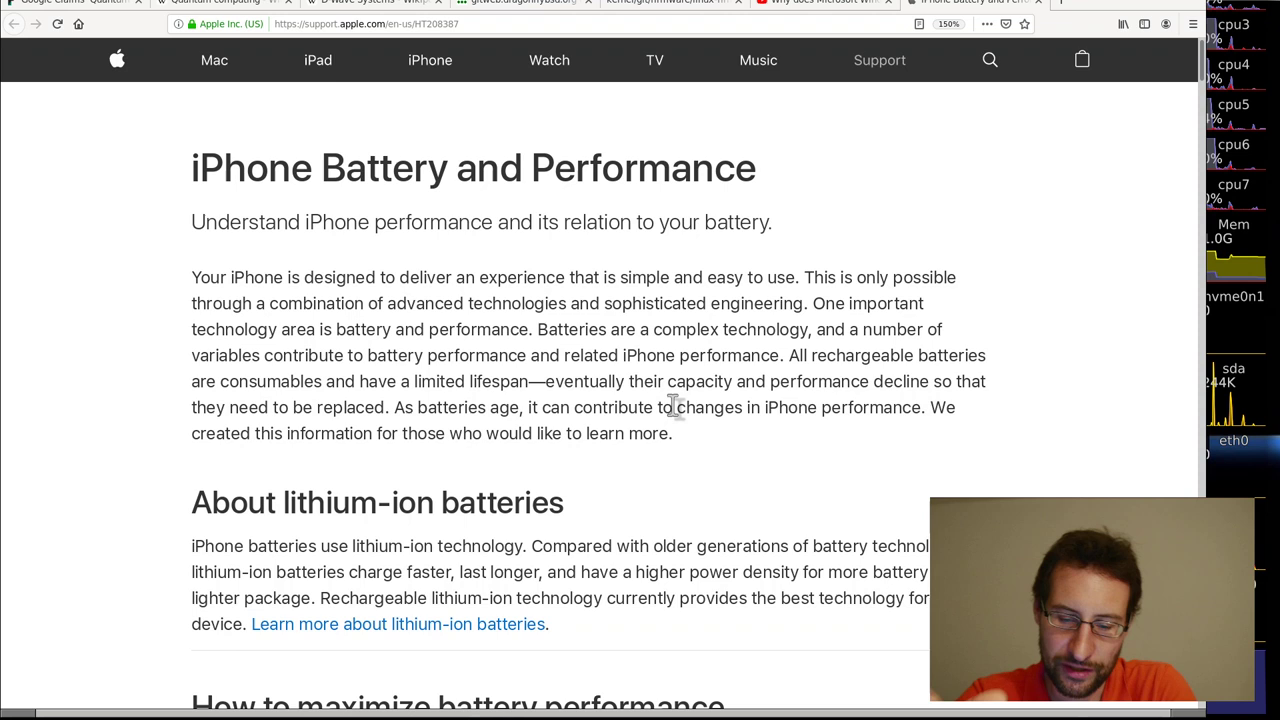
pyautogui.moveTo(682, 472)
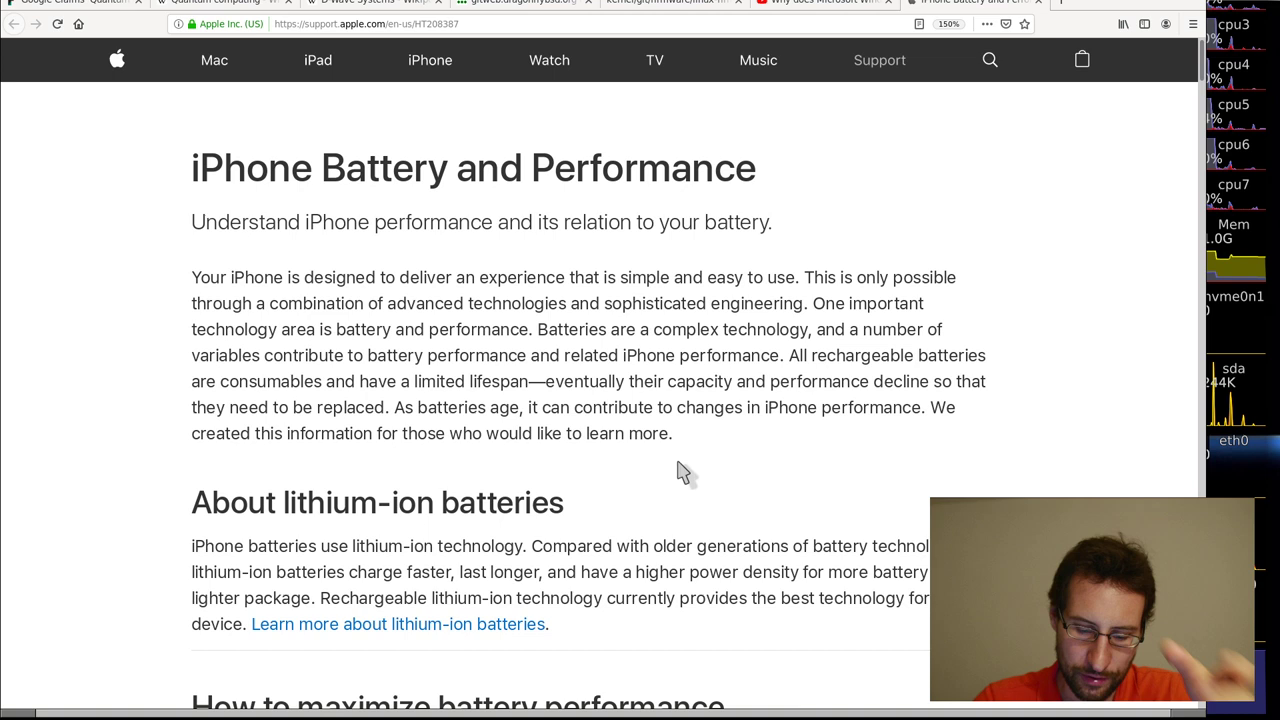
pyautogui.scroll(-3)
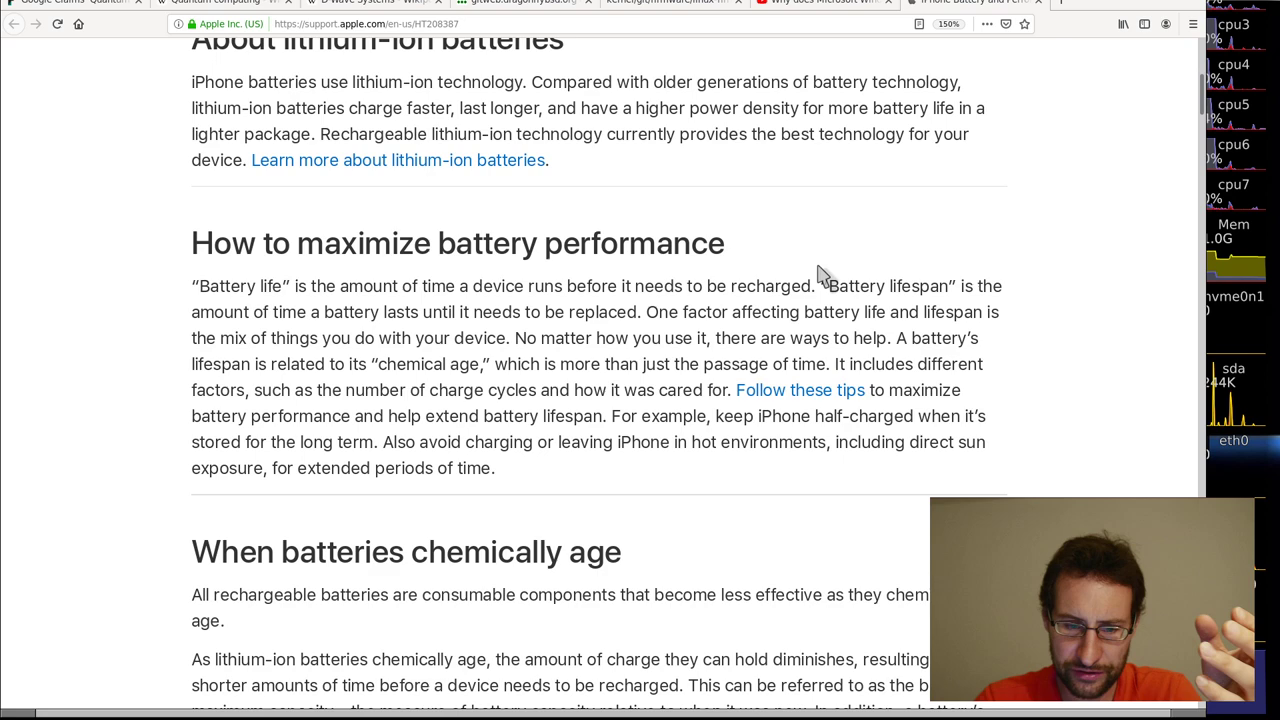
pyautogui.scroll(-3)
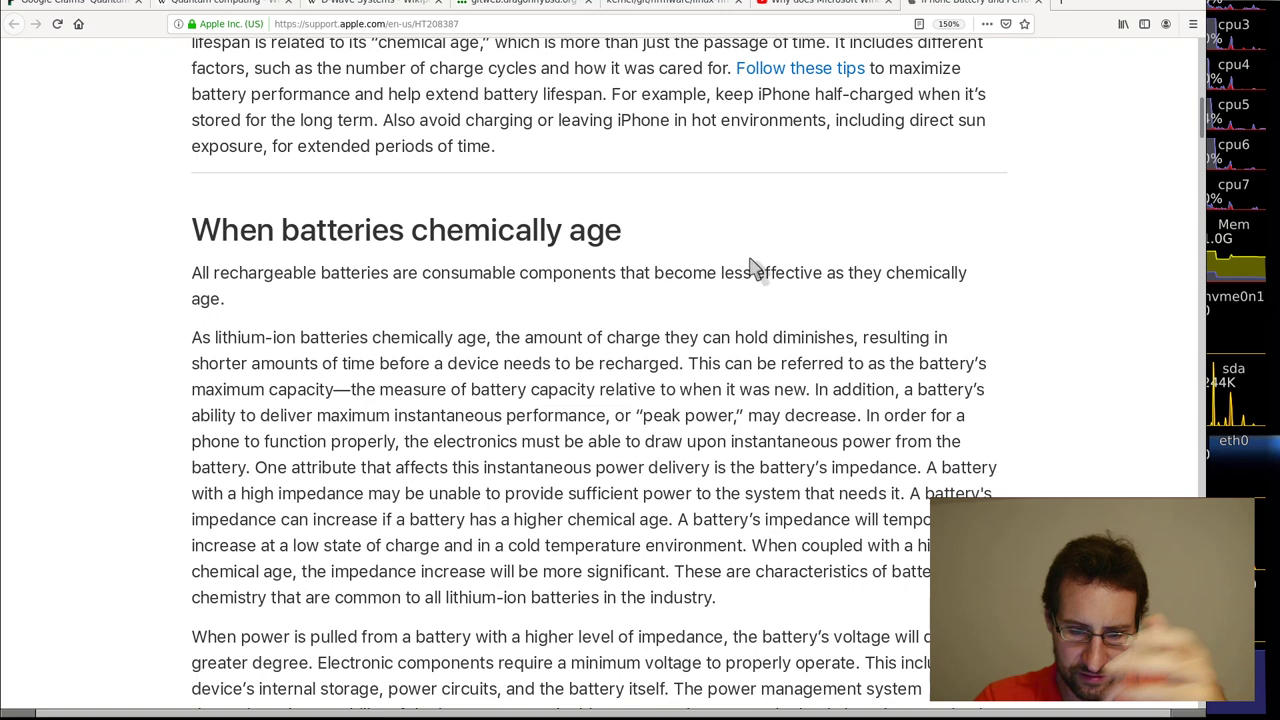
pyautogui.scroll(-3)
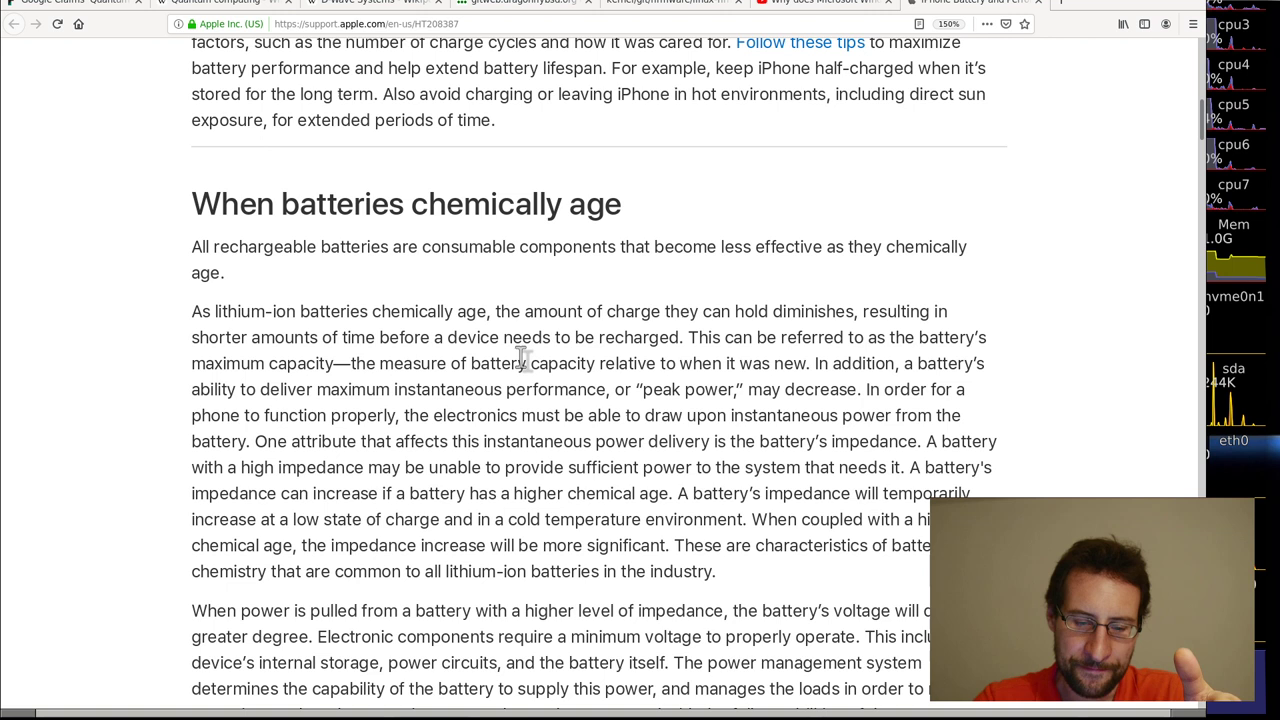
pyautogui.scroll(-3)
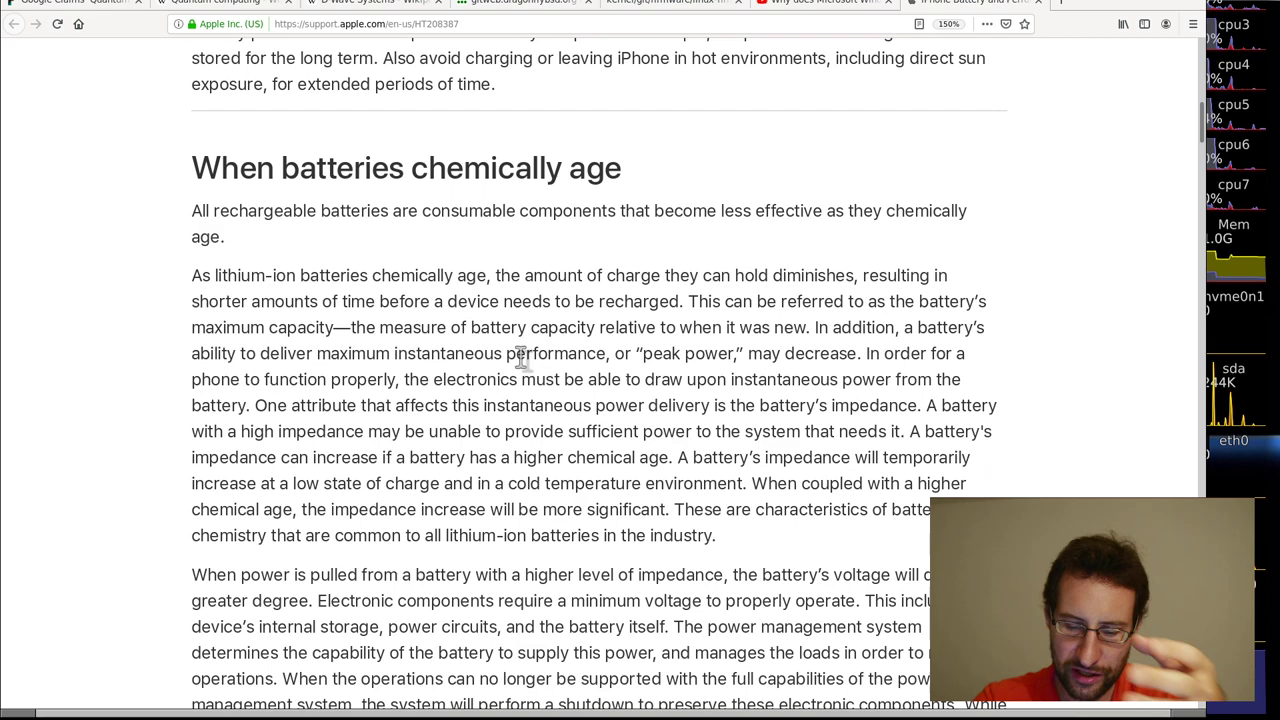
pyautogui.scroll(-3)
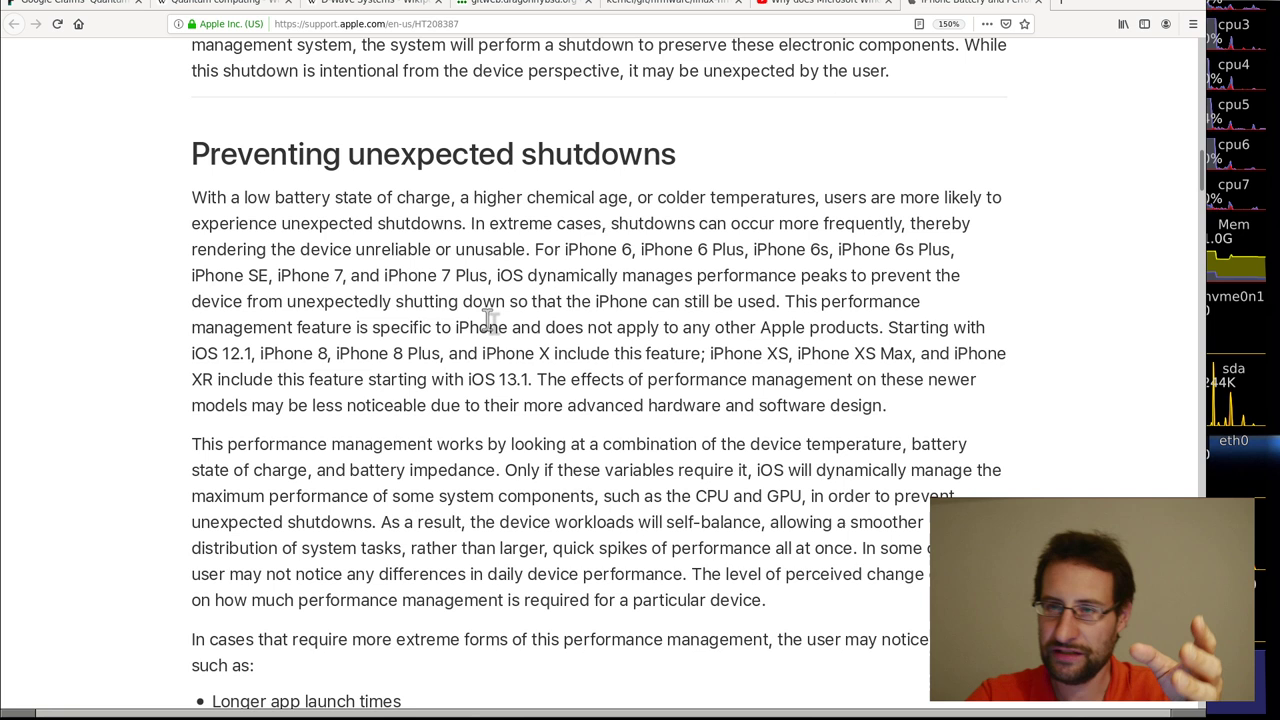
pyautogui.moveTo(392, 430)
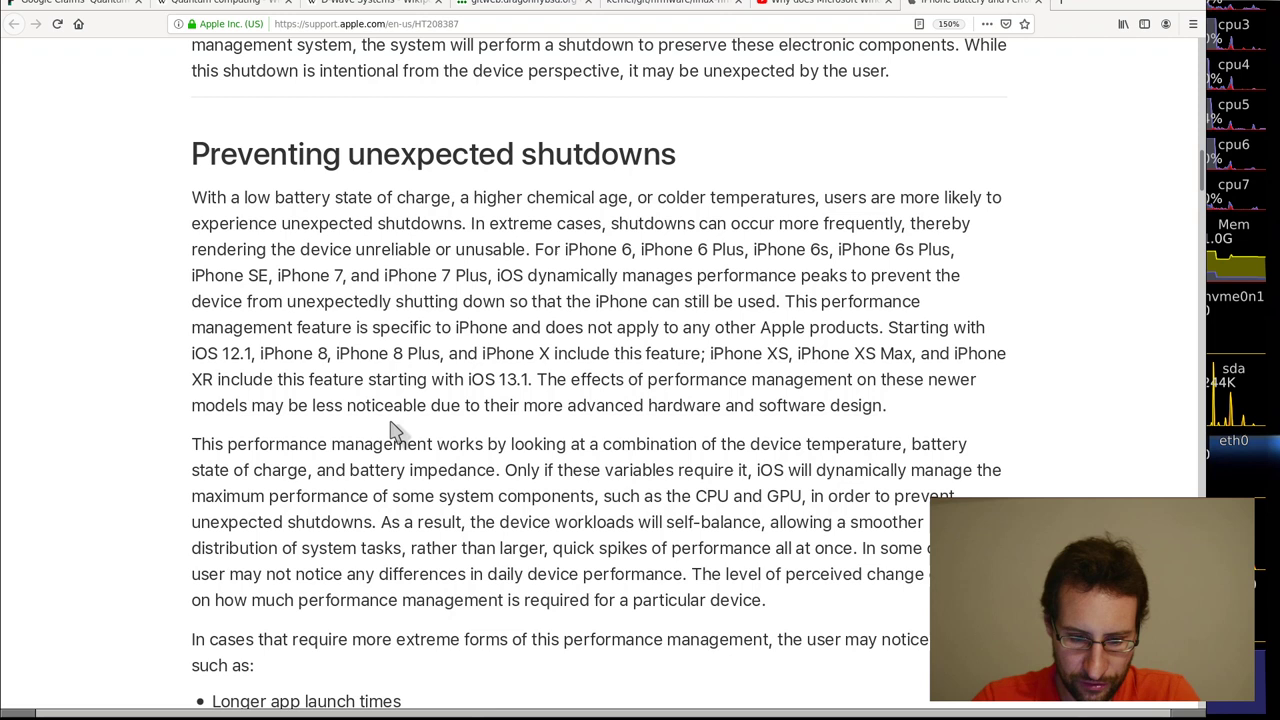
pyautogui.moveTo(620, 428)
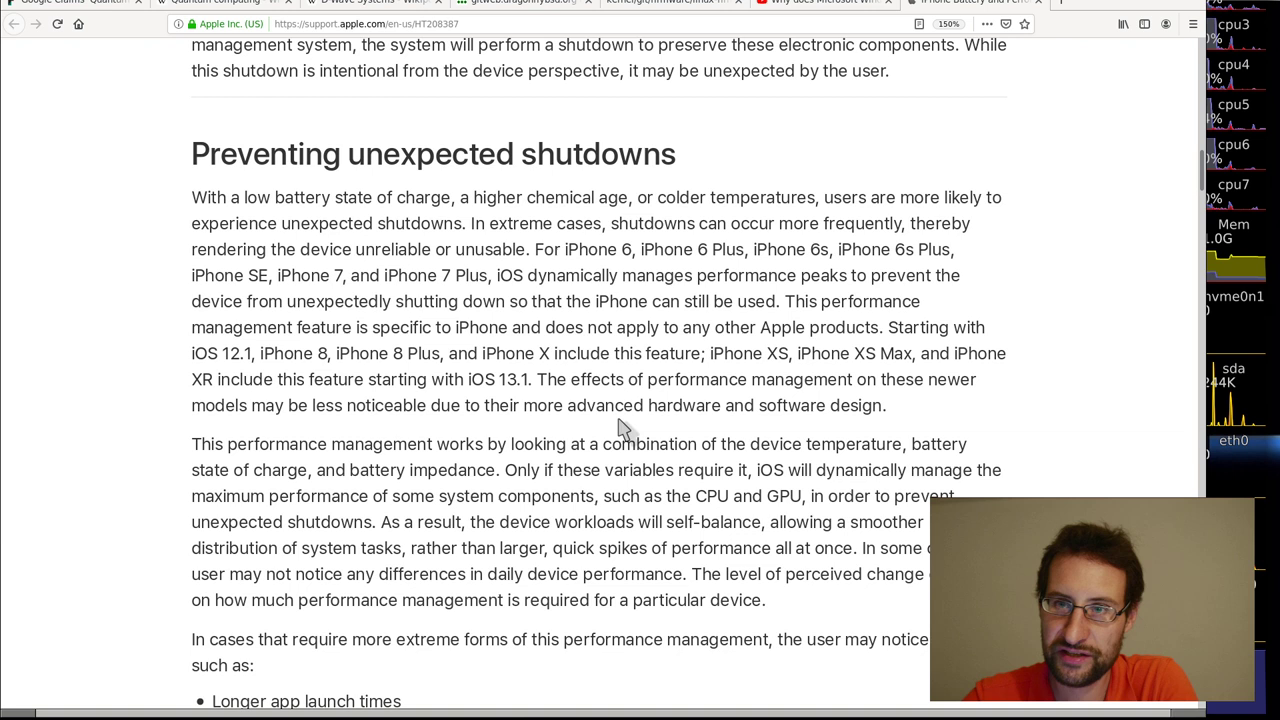
pyautogui.moveTo(604, 428)
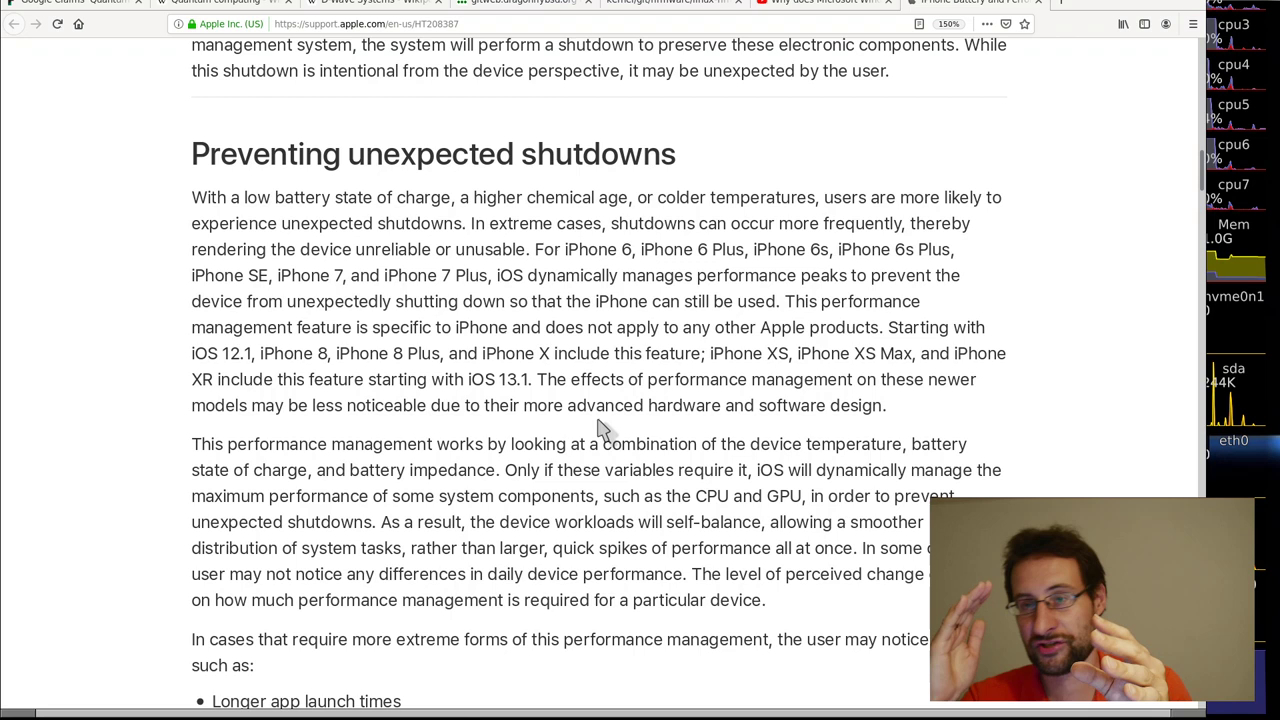
pyautogui.scroll(-3)
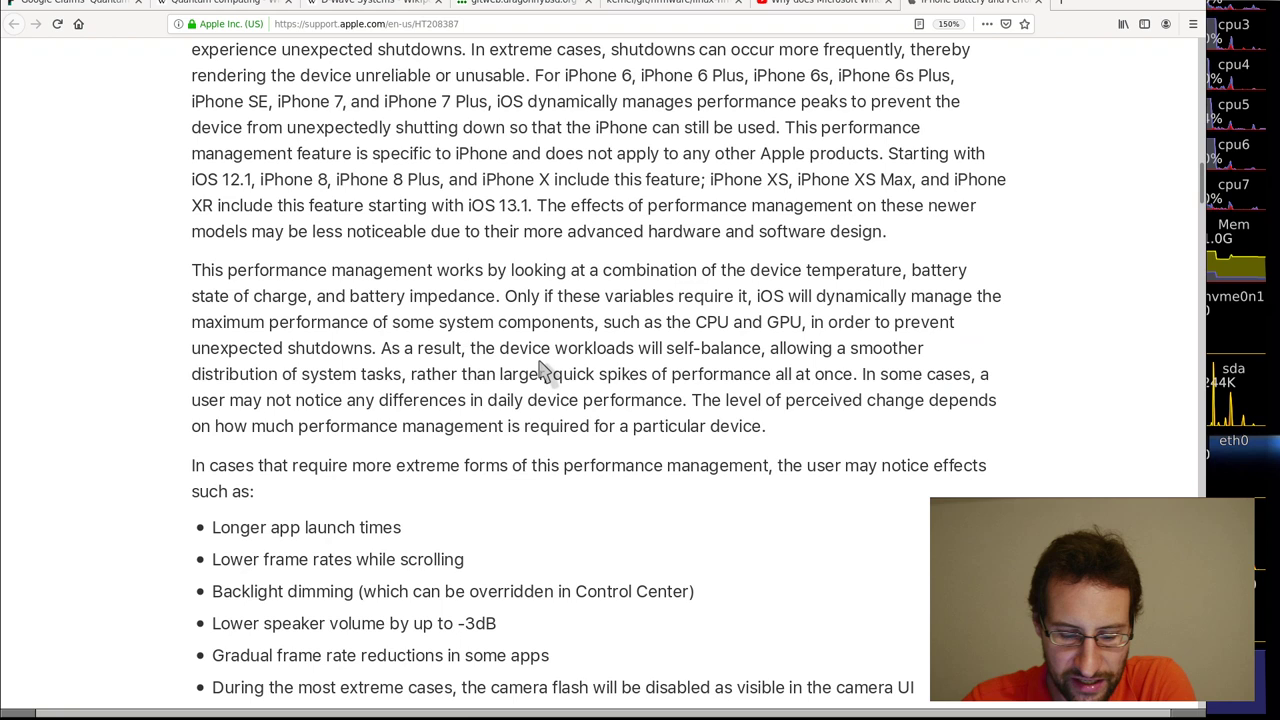
# - Scroll down Fortune's Google quantum supremacy article around the 'supremacy' search matches
pyautogui.scroll(-3)
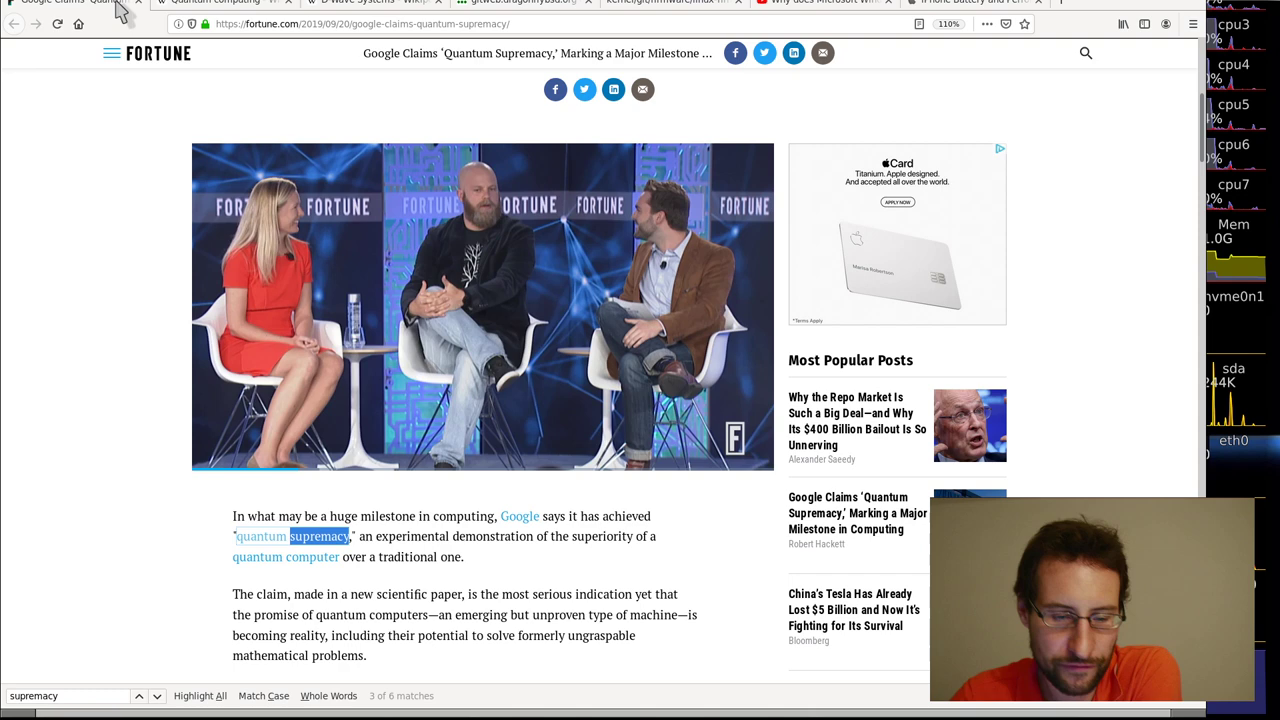
# - Switch to the Wikipedia D-Wave Systems article tab
pyautogui.click(210, 4)
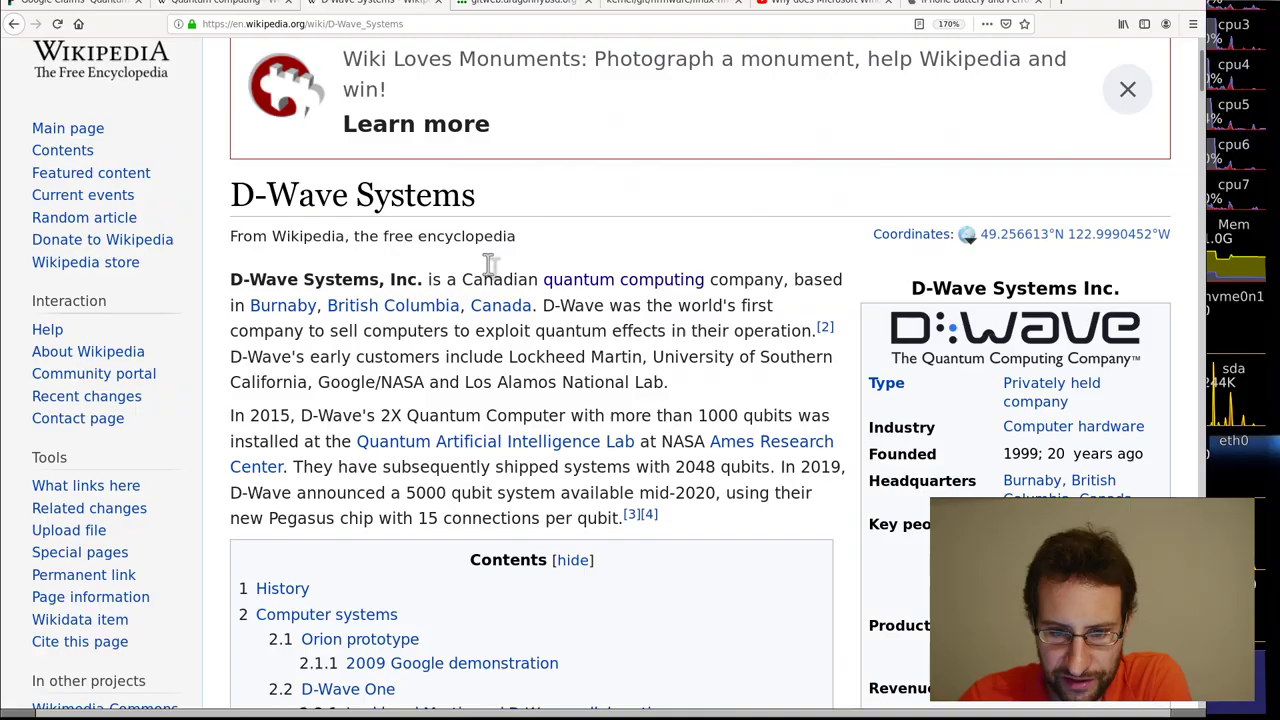
# - Read the D-Wave Systems article down through its history sections to D-Wave Two
pyautogui.scroll(-3)
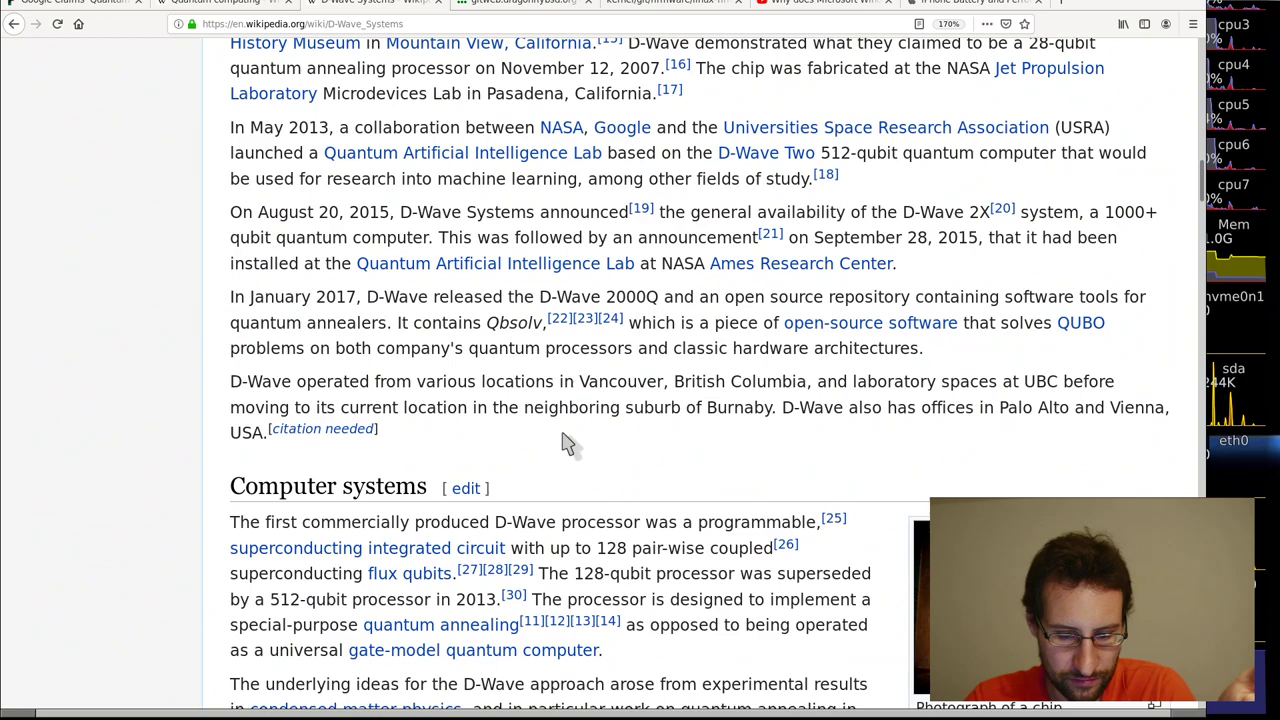
pyautogui.scroll(-3)
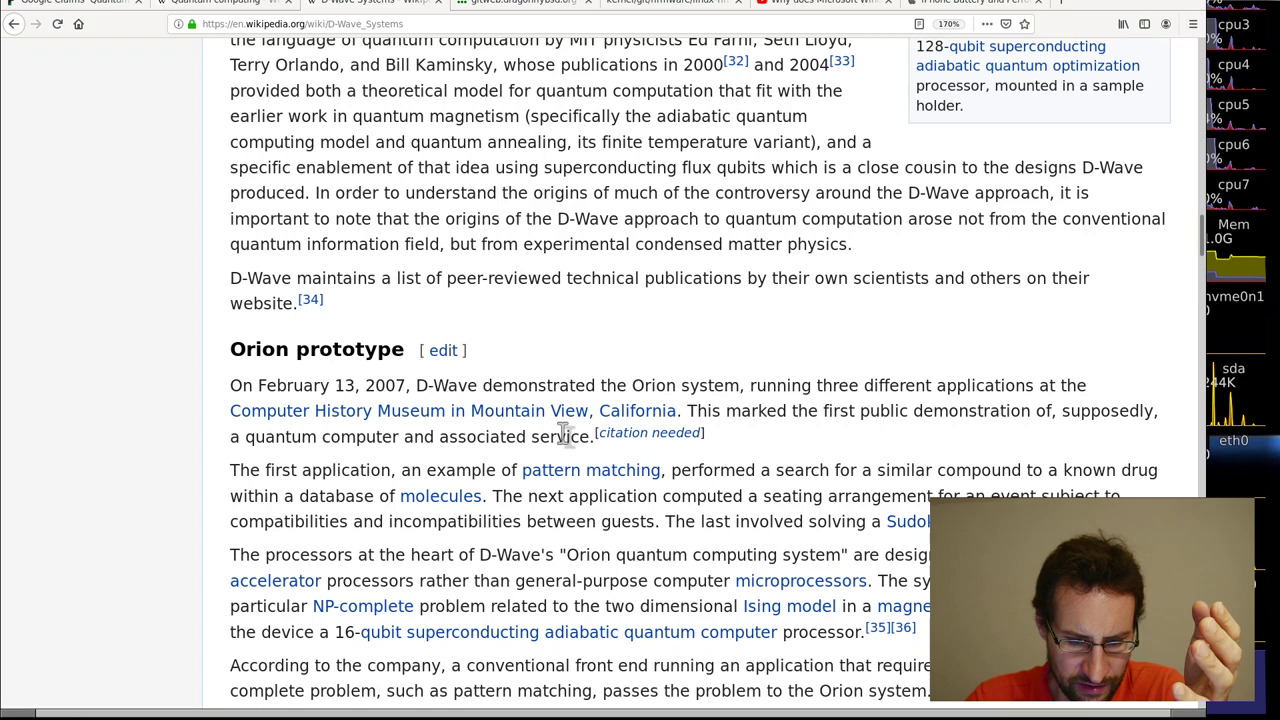
pyautogui.scroll(-3)
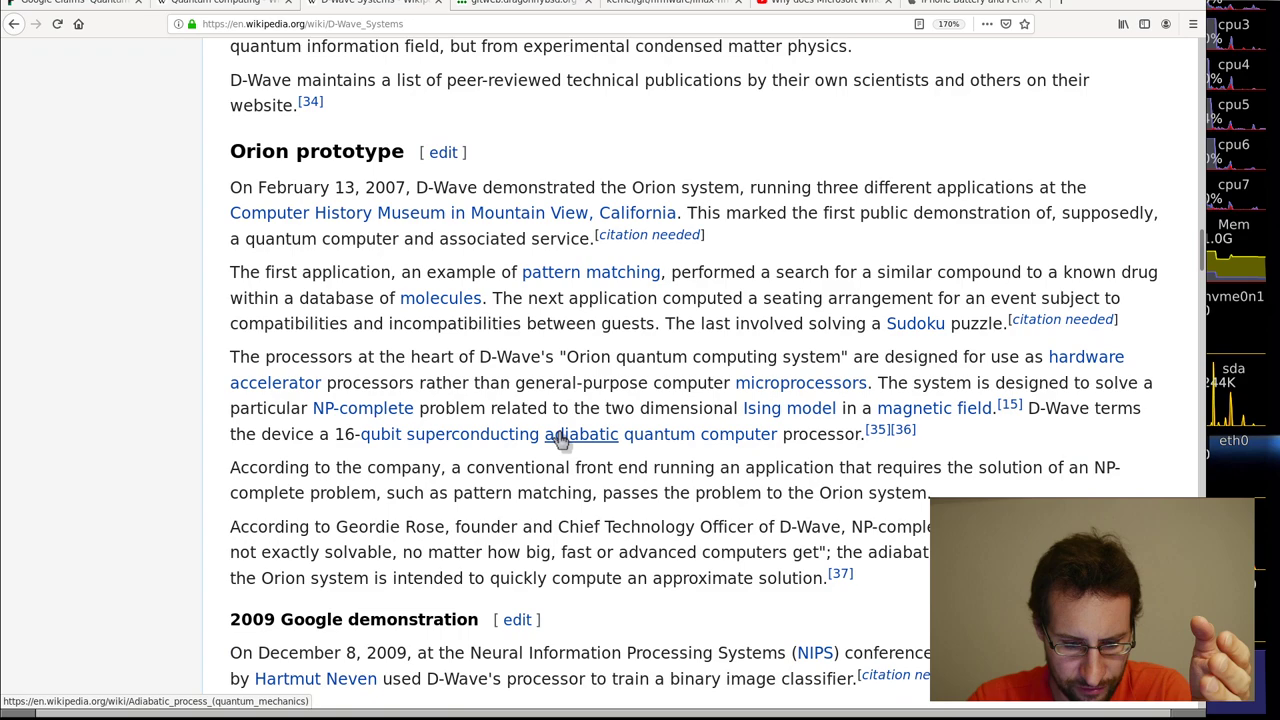
pyautogui.scroll(-3)
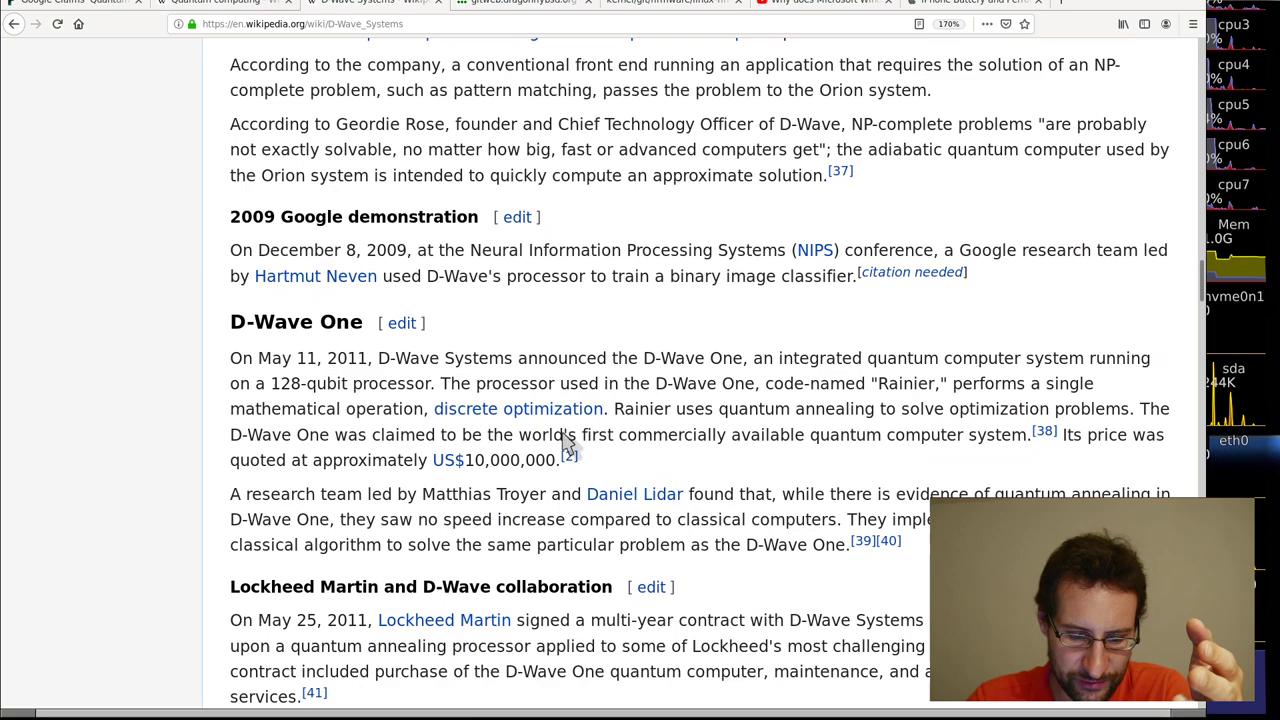
pyautogui.scroll(-3)
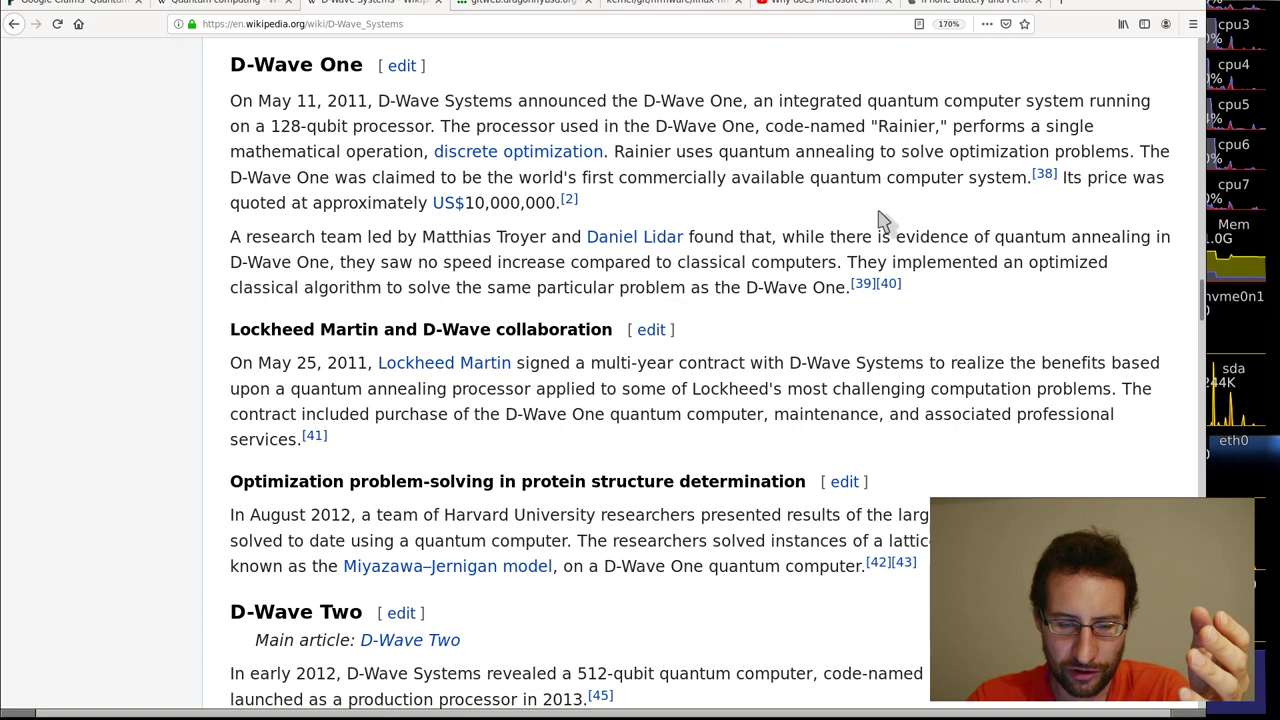
pyautogui.scroll(-3)
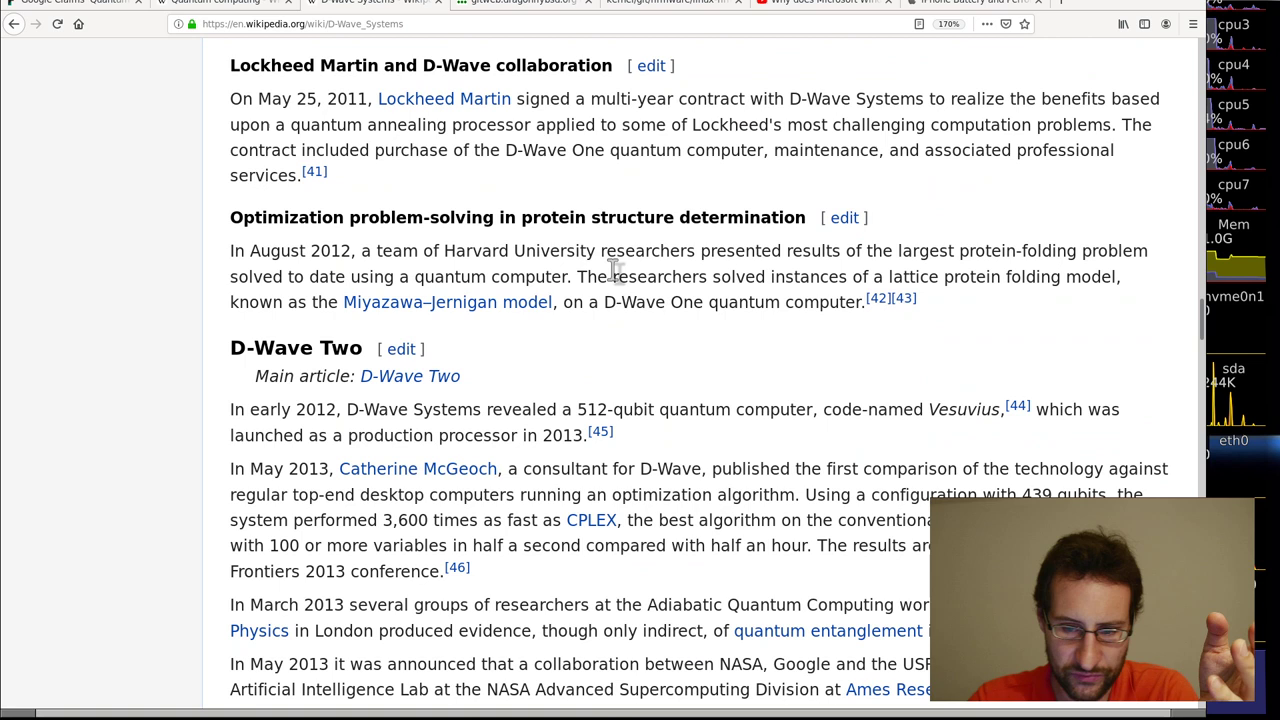
pyautogui.scroll(-3)
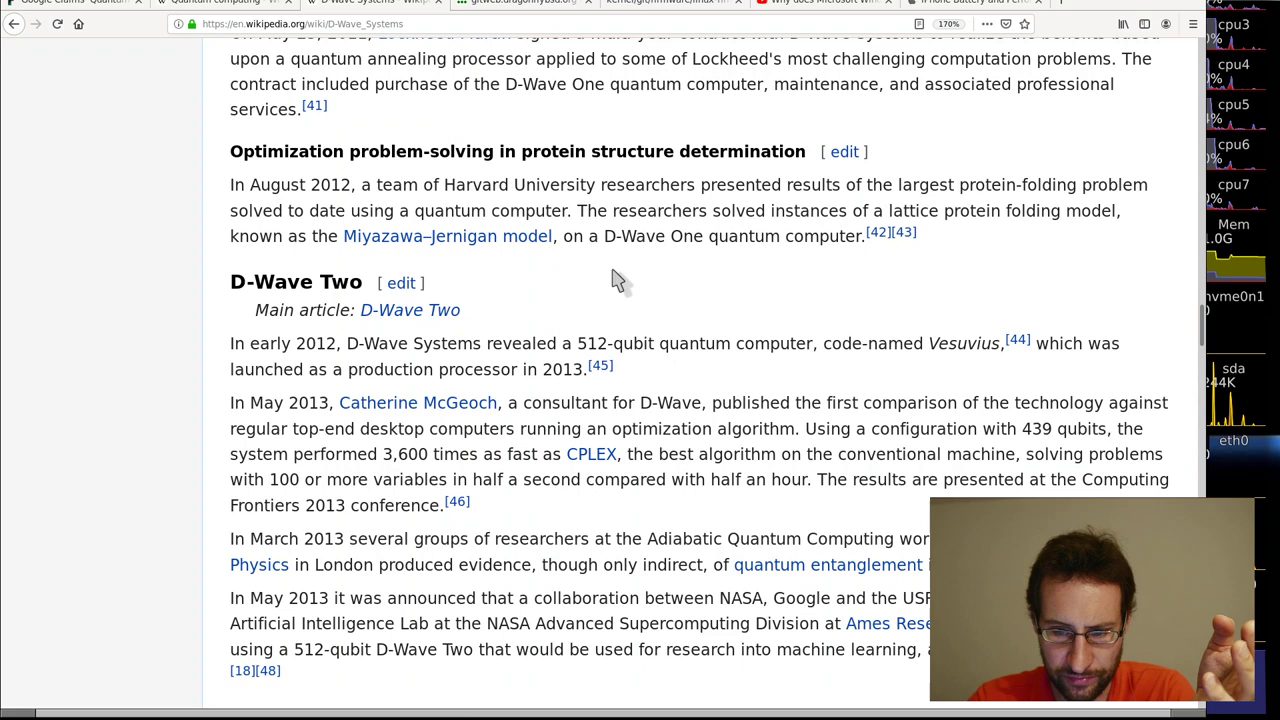
pyautogui.scroll(-3)
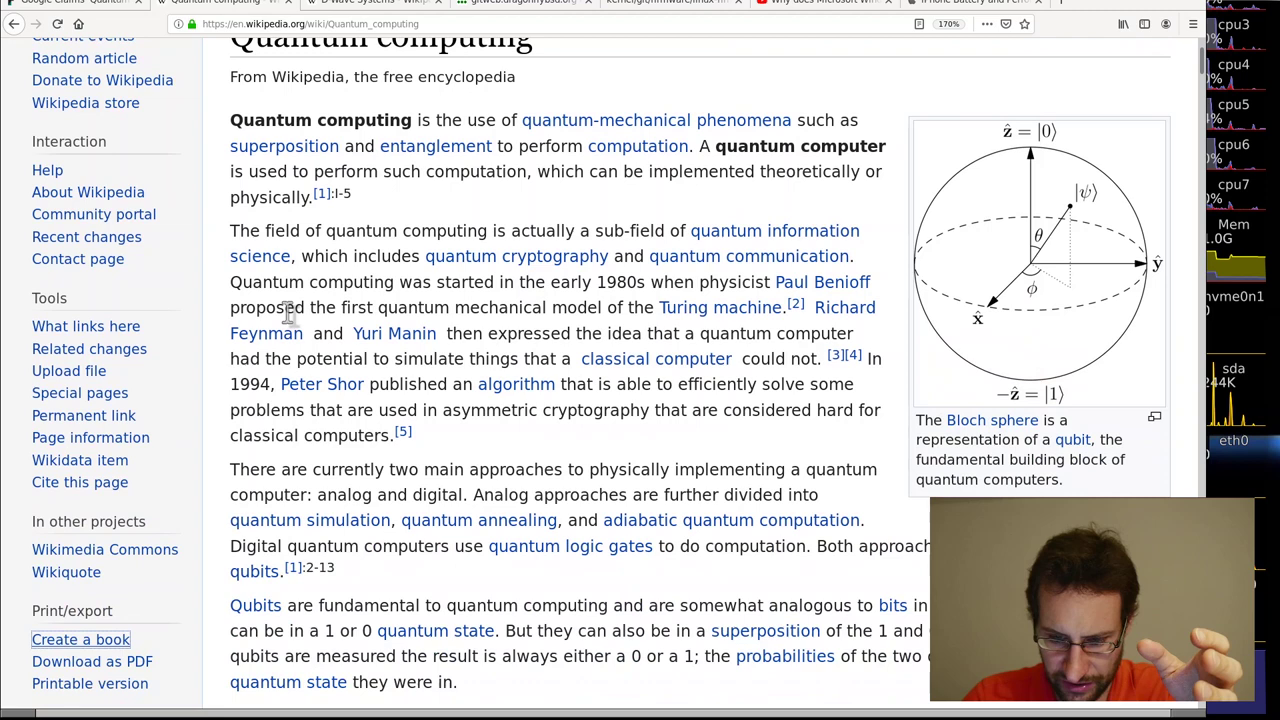
# - Scroll the Quantum computing article into its paragraph on noisy current hardware
pyautogui.scroll(-3)
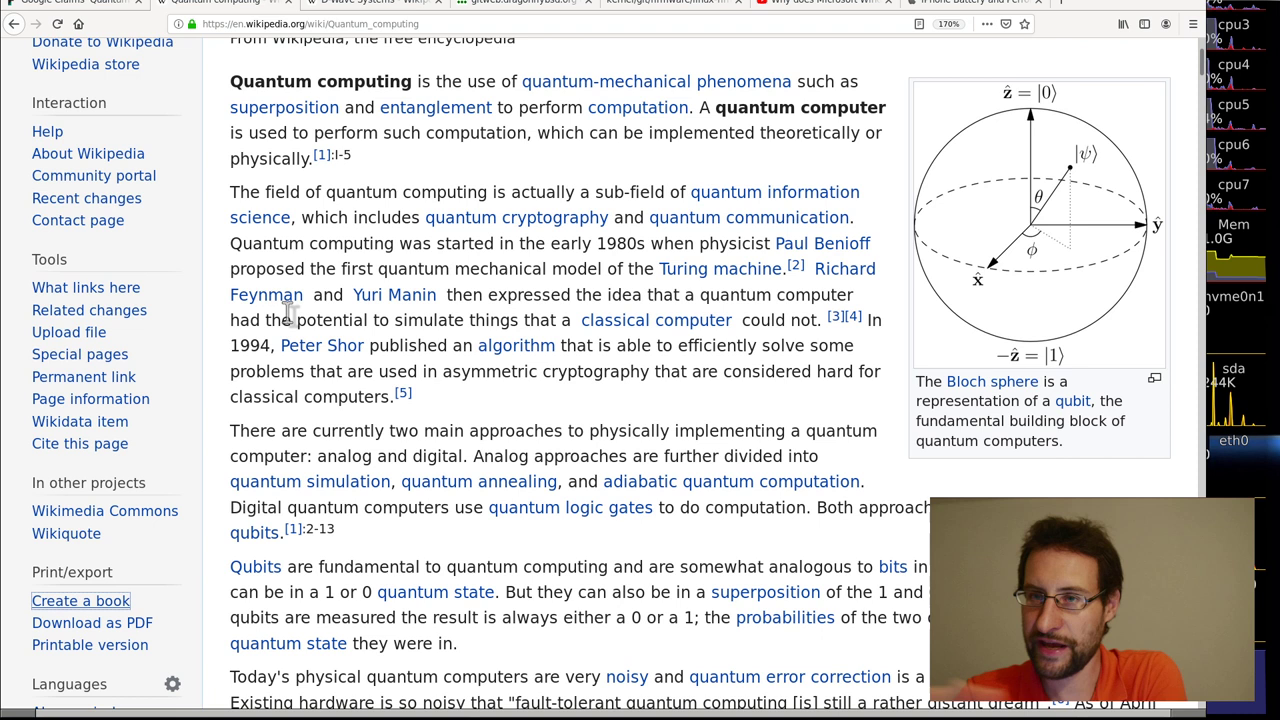
pyautogui.moveTo(1156, 262)
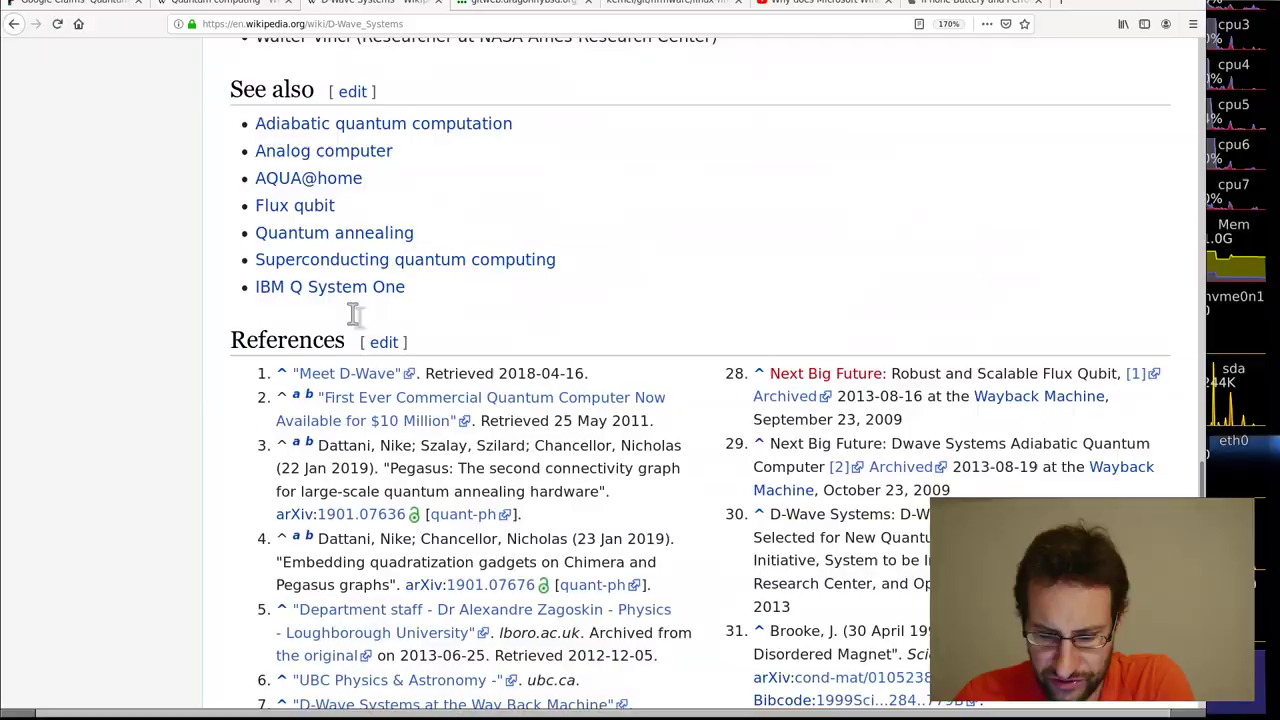
# - Scroll back up the D-Wave Systems article and select a spot in the page text
pyautogui.scroll(3)
pyautogui.write('temper')
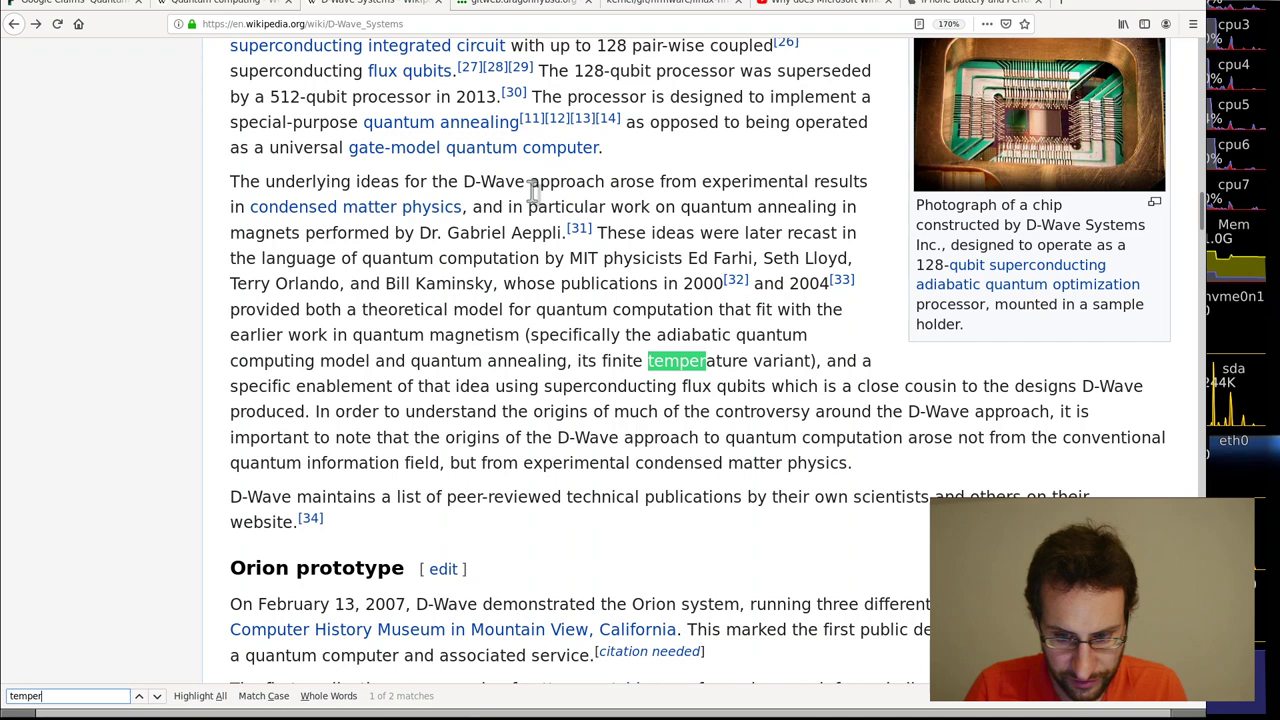
pyautogui.click(140, 696)
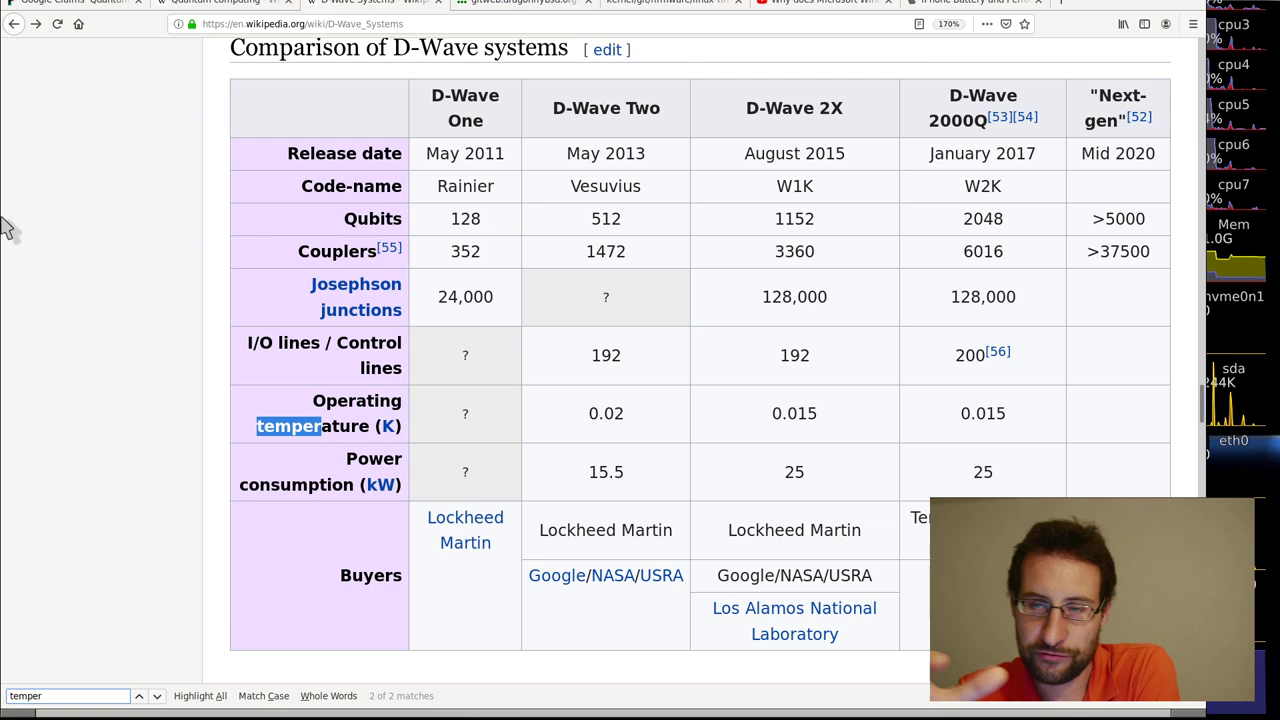
pyautogui.moveTo(26, 260)
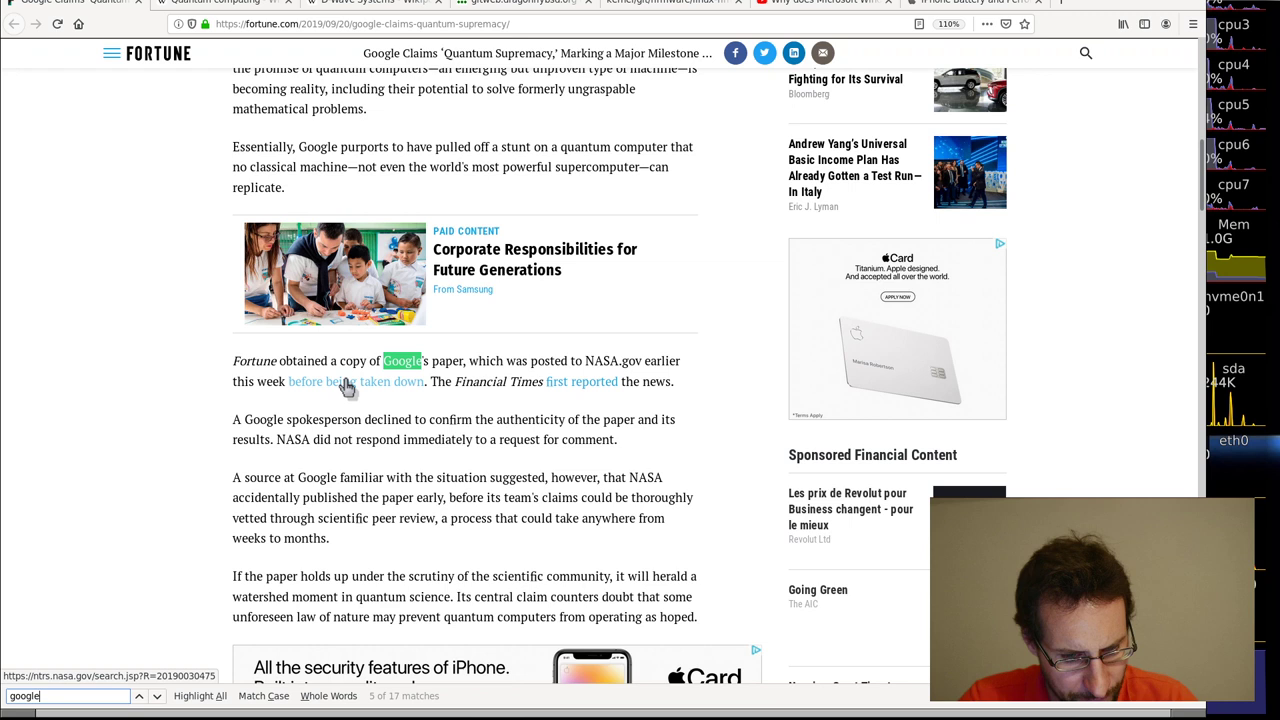
pyautogui.moveTo(380, 418)
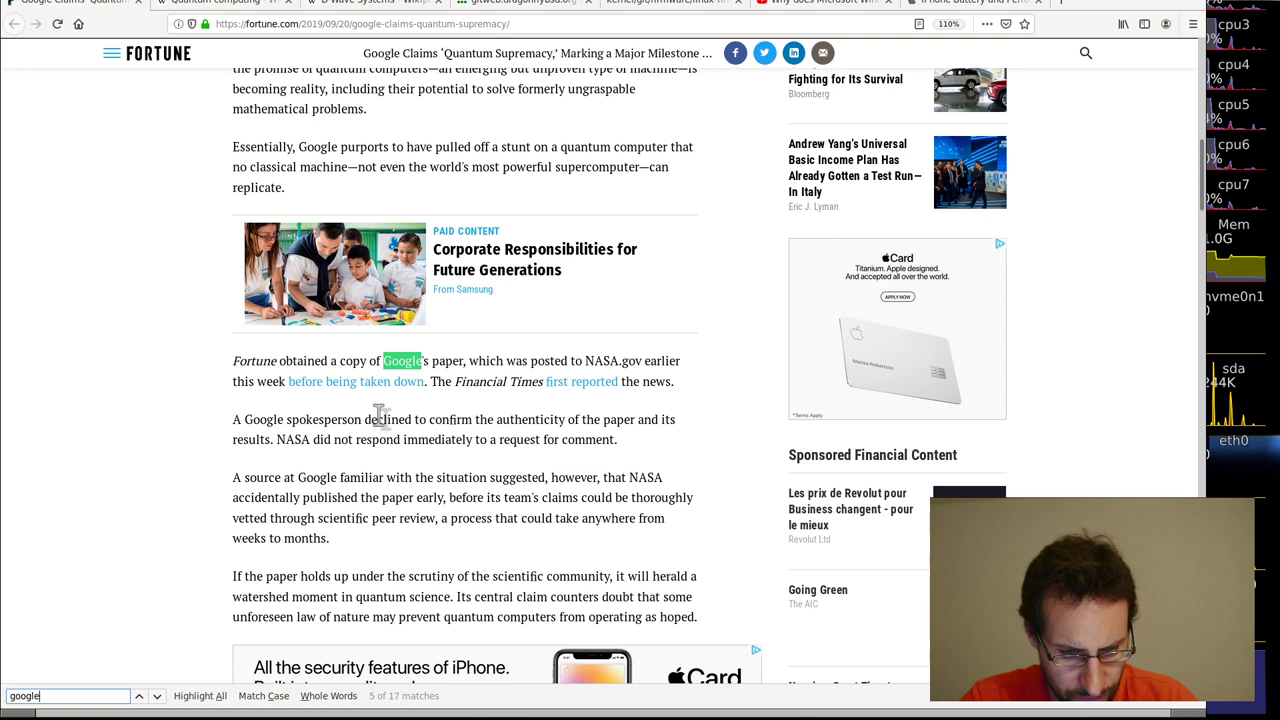
pyautogui.moveTo(444, 550)
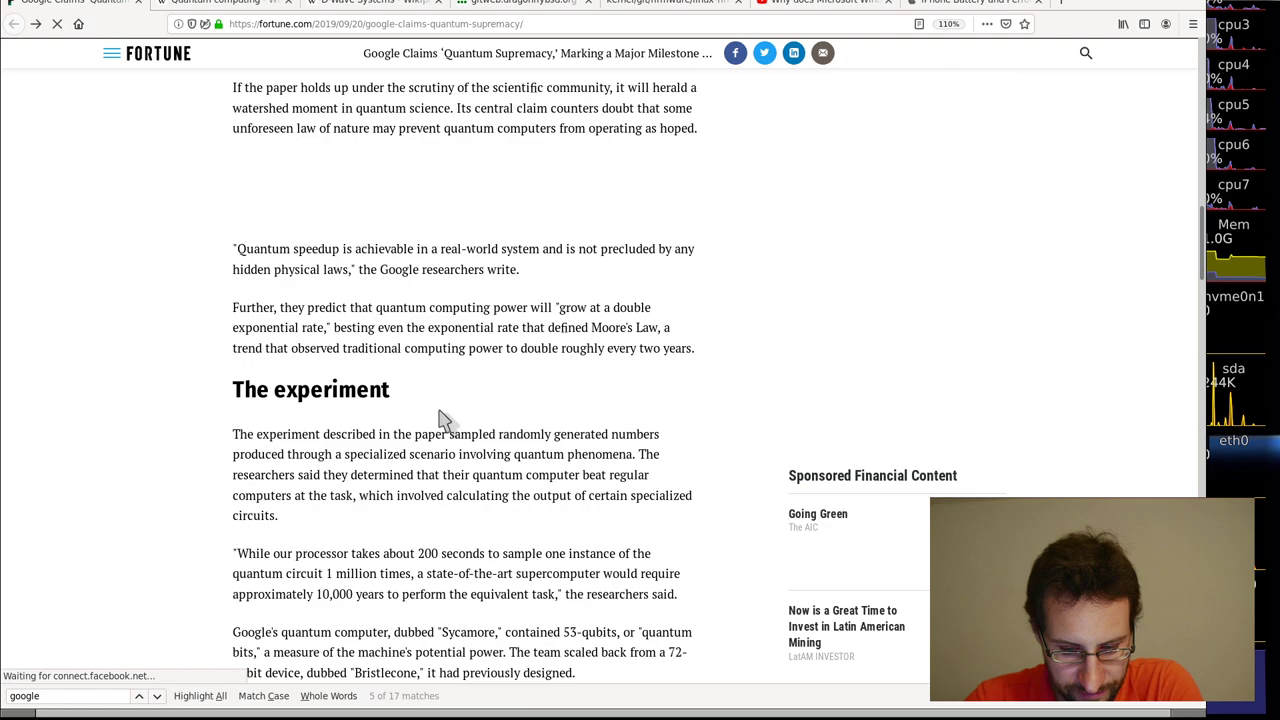
# - Read down the Fortune article, glance at the Wikipedia tab, then return to Fortune's quantum supremacy article
pyautogui.scroll(-3)
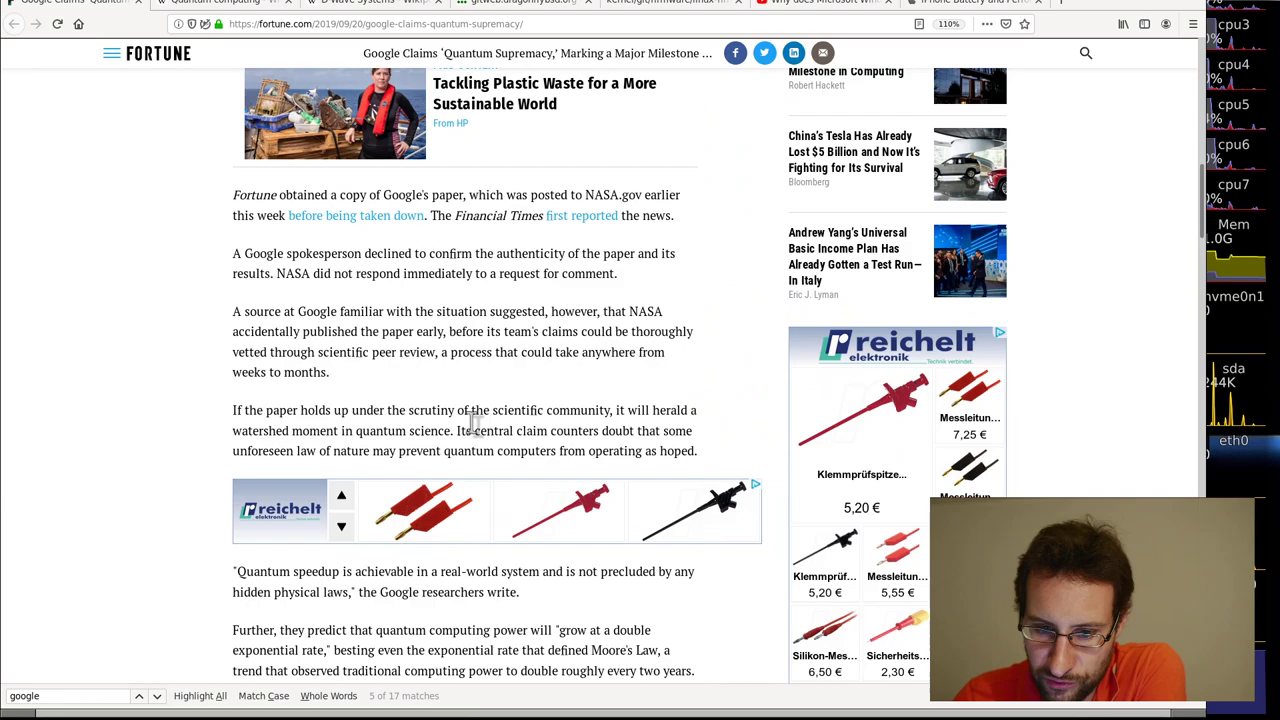
pyautogui.click(204, 4)
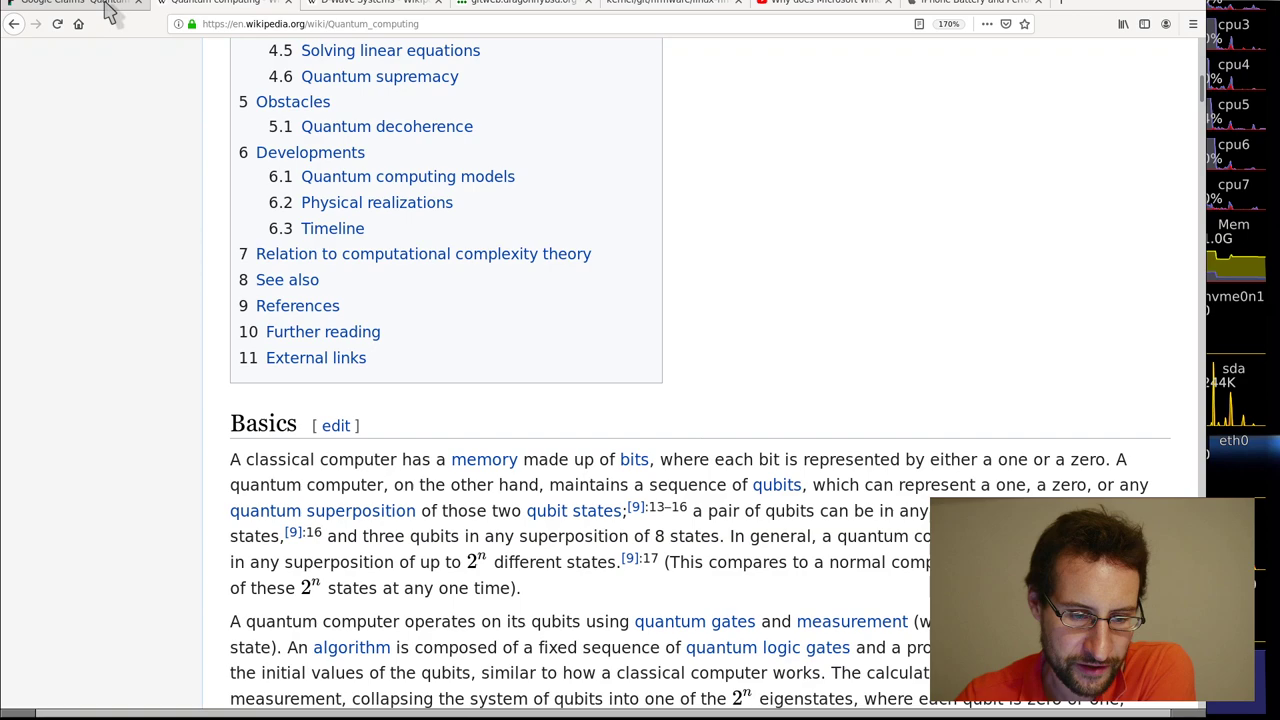
pyautogui.click(60, 4)
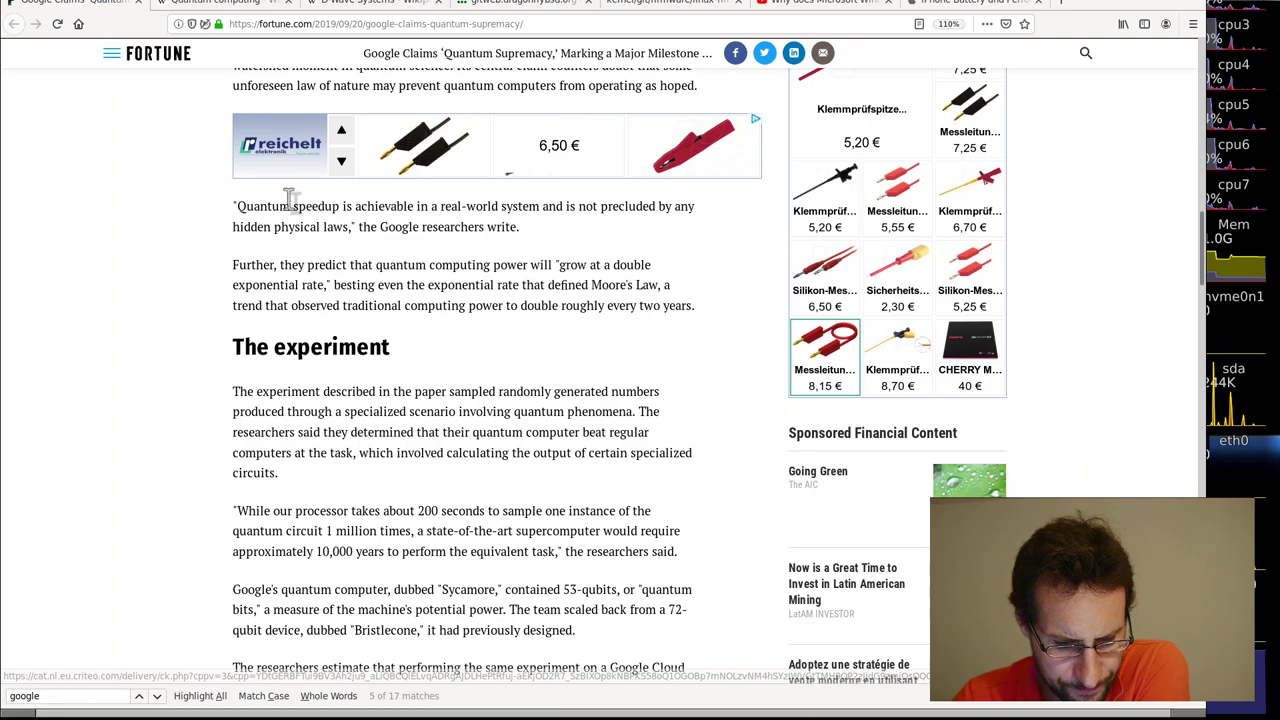
pyautogui.scroll(-3)
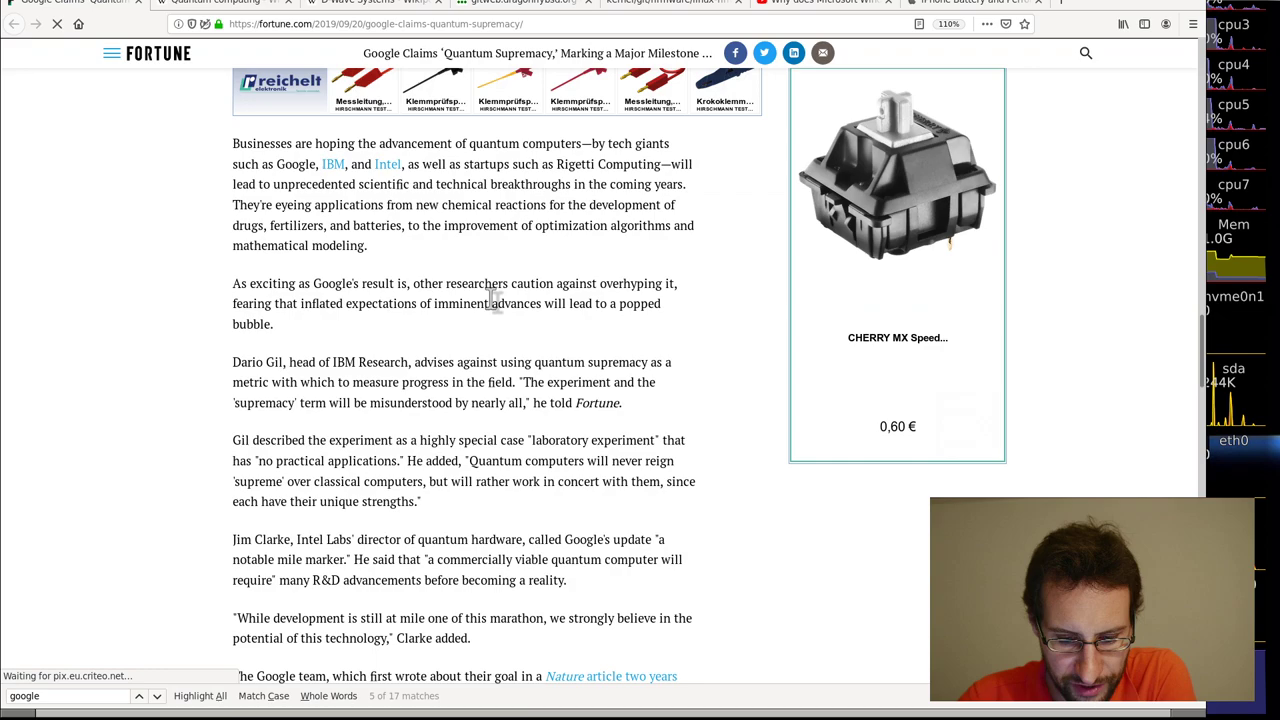
pyautogui.scroll(-3)
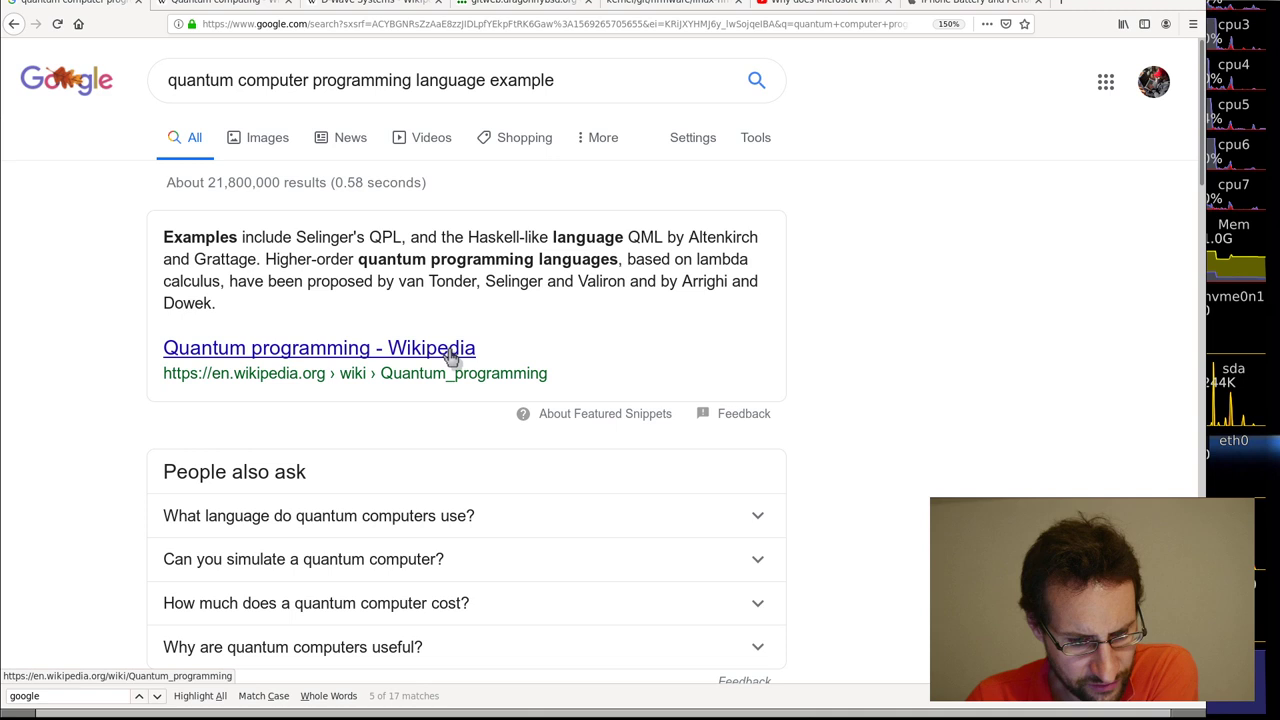
# - Scroll down the Google results for quantum programming language examples past the featured snippet
pyautogui.scroll(-3)
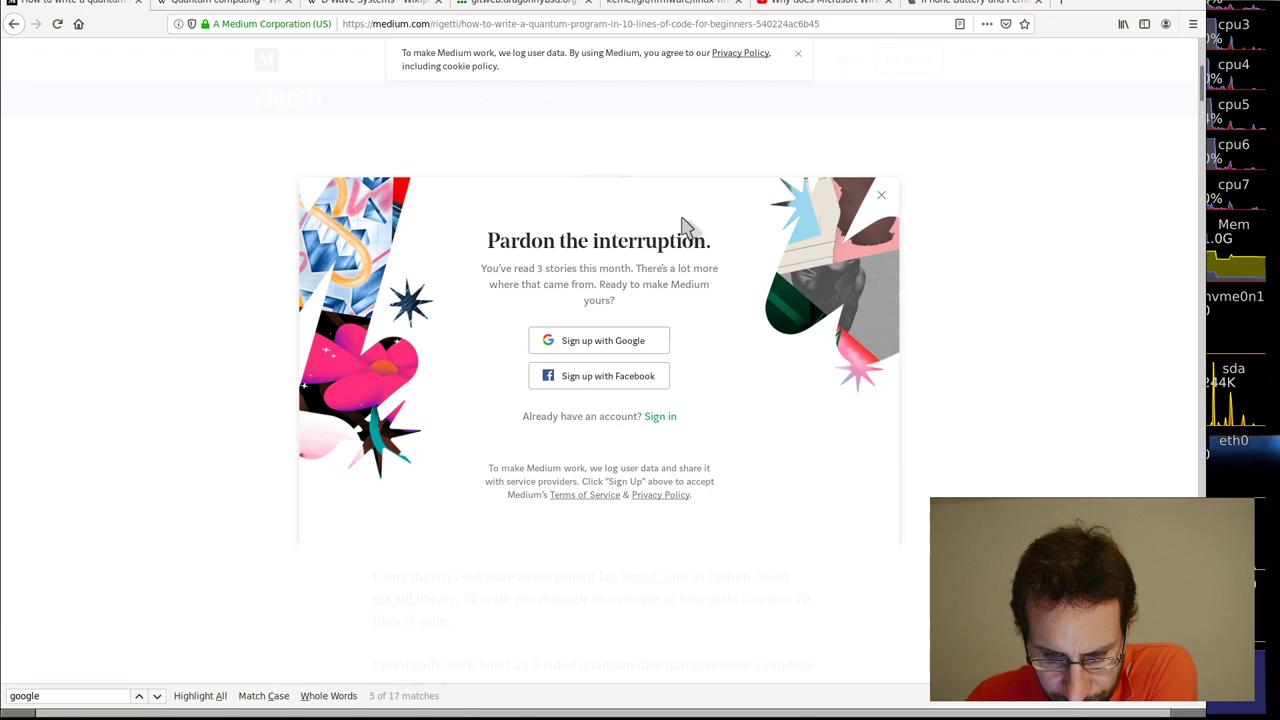
# - Read the Rigetti Medium article past the sign-up prompt down to the Import pyQuil section
pyautogui.click(880, 194)
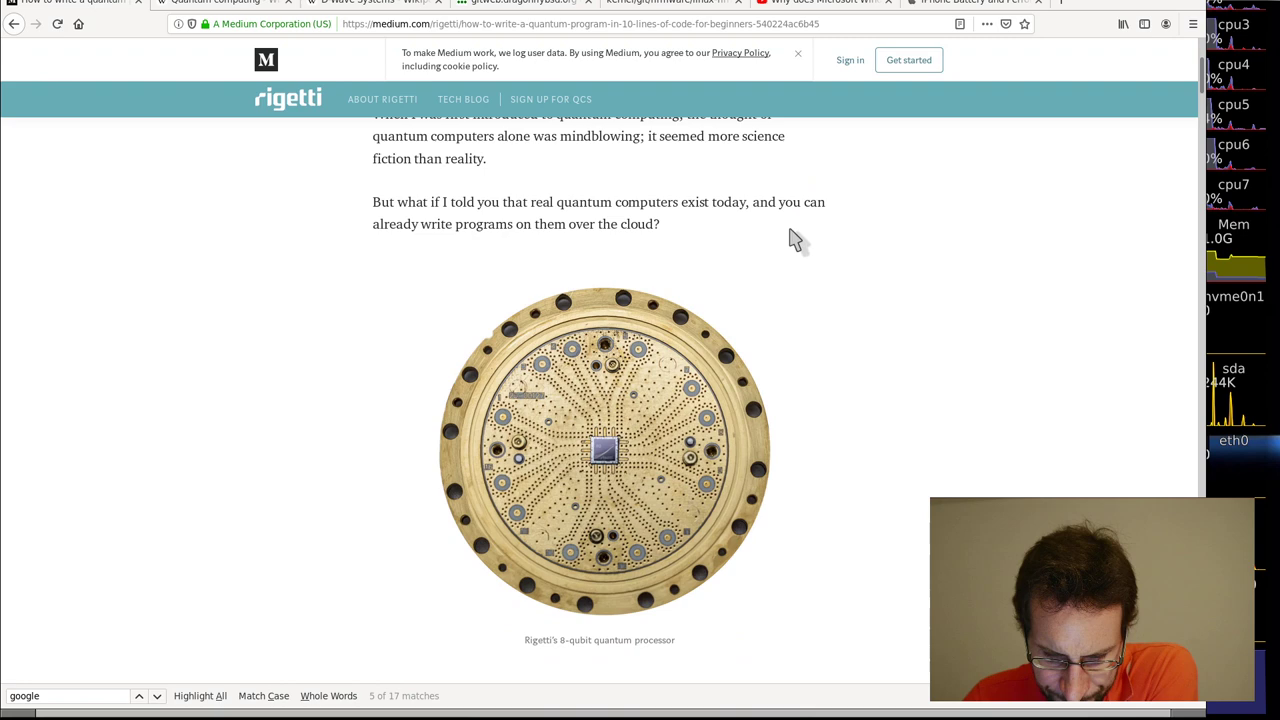
pyautogui.scroll(-3)
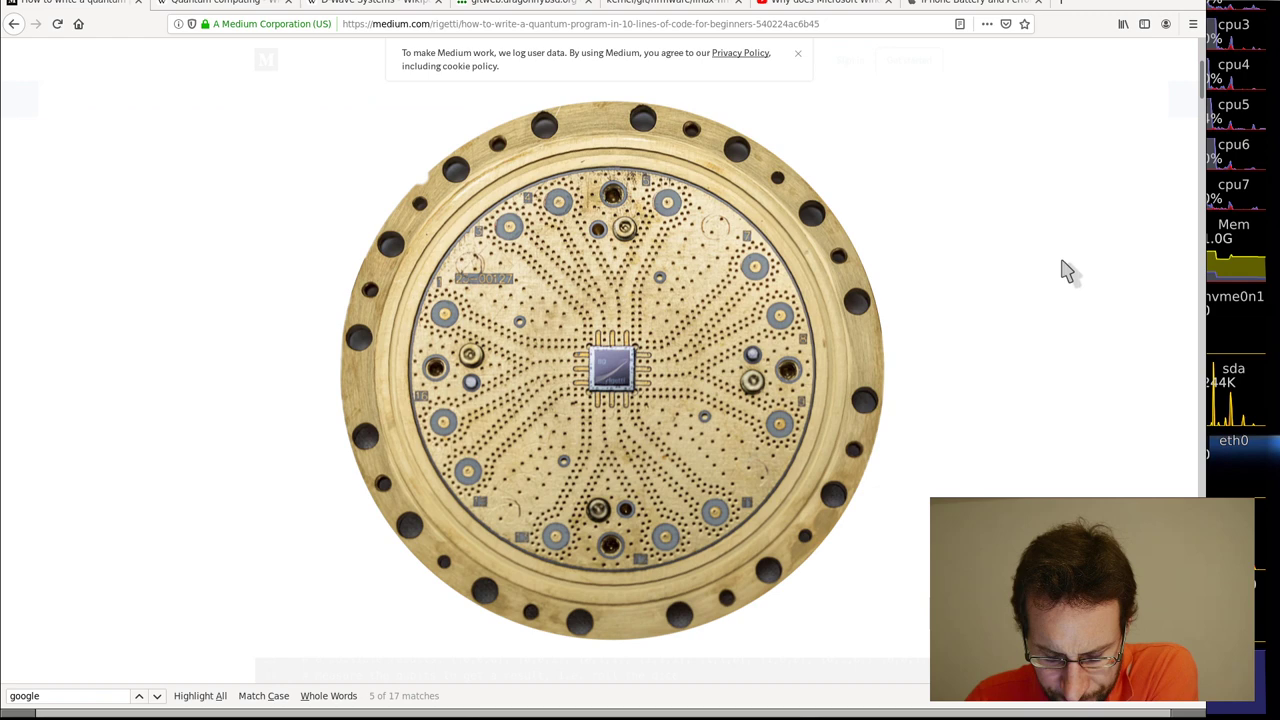
pyautogui.scroll(-3)
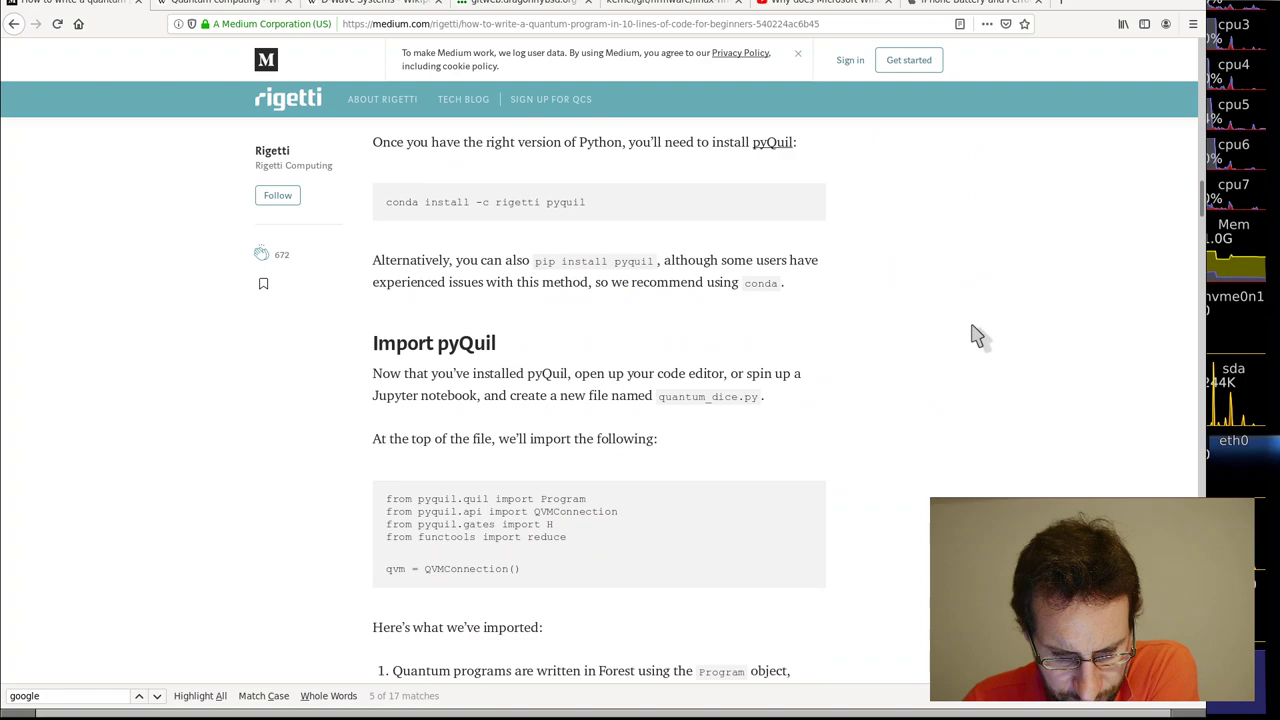
pyautogui.scroll(-3)
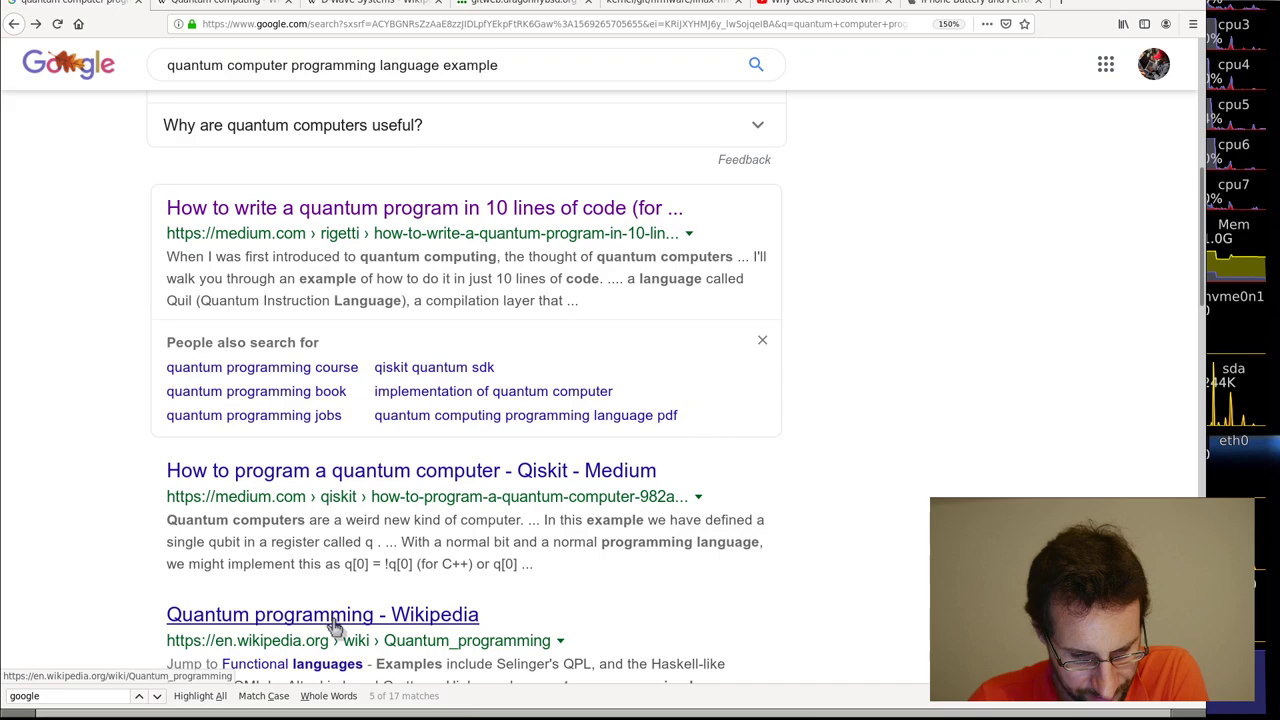
# - Read Wikipedia's Quantum programming article through its SDK and language sections to the Quipper code example
pyautogui.click(308, 614)
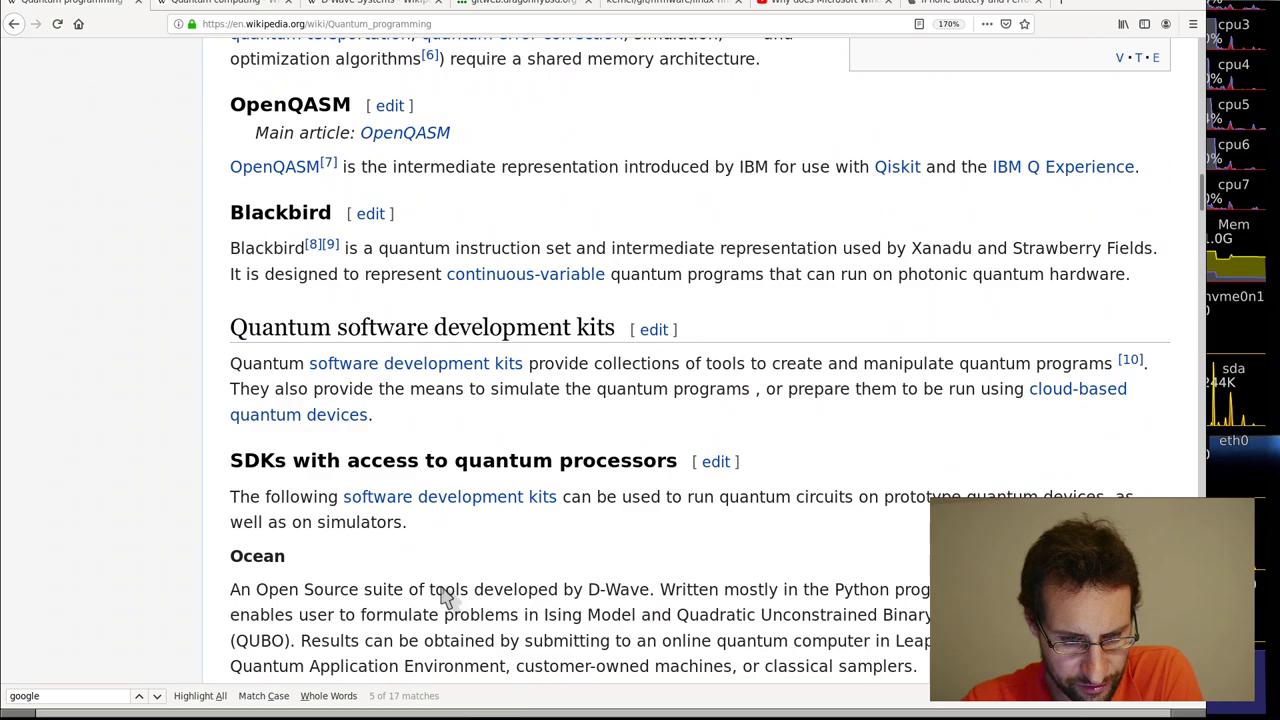
pyautogui.scroll(-3)
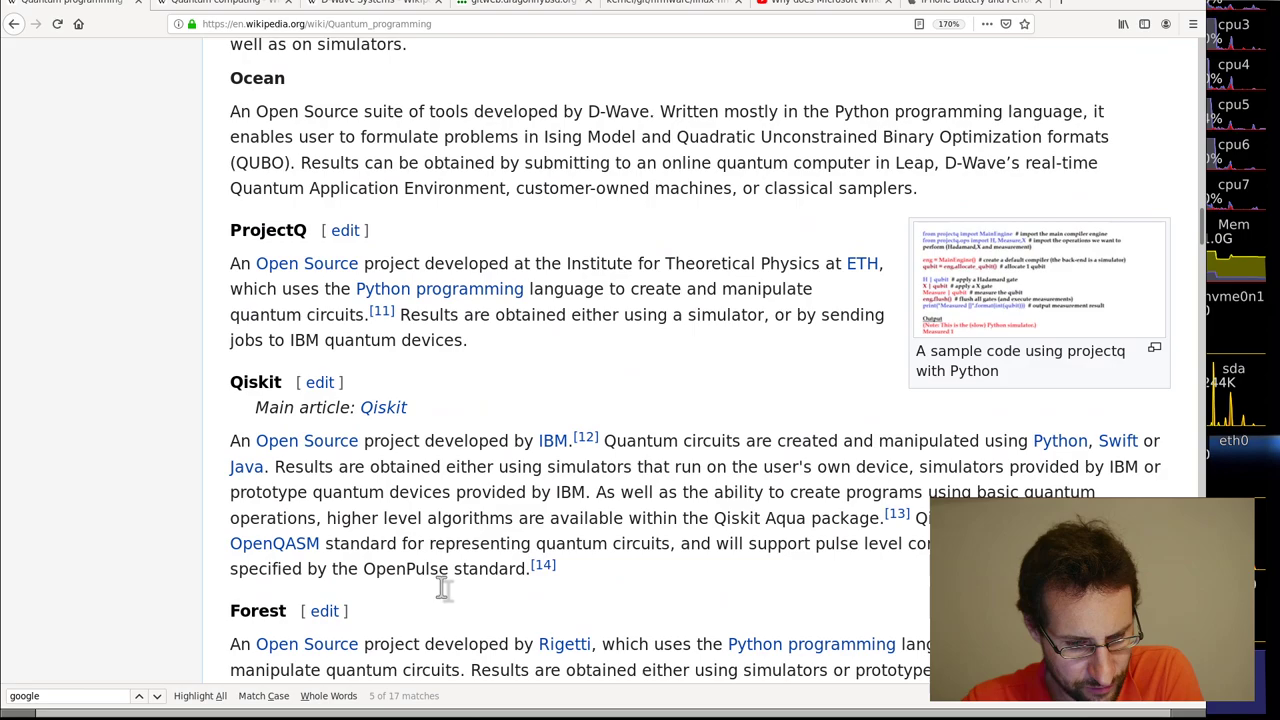
pyautogui.scroll(-3)
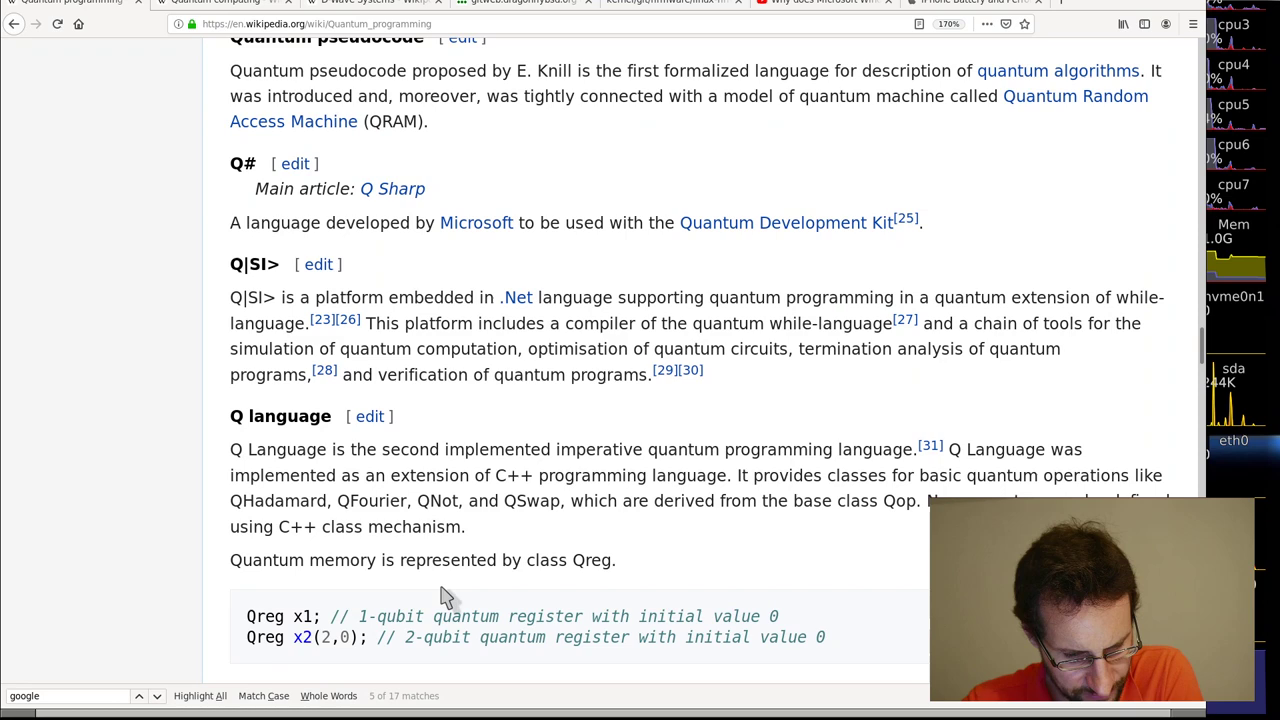
pyautogui.scroll(-3)
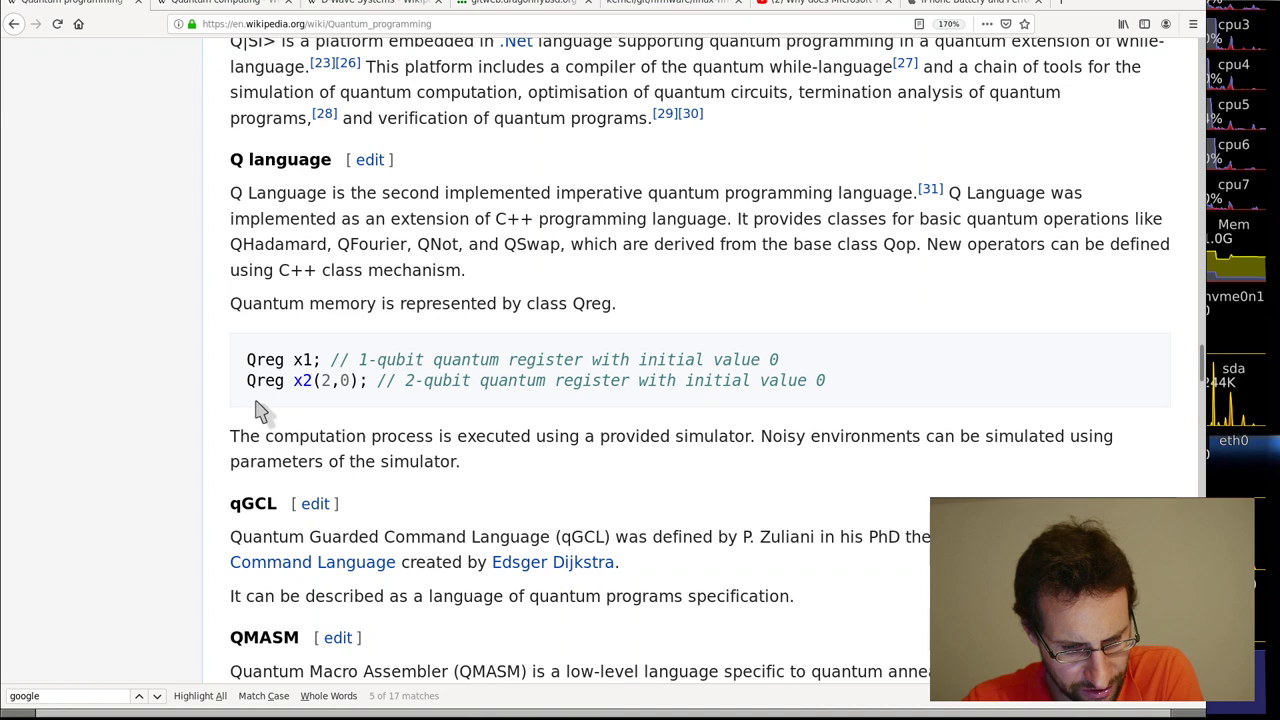
pyautogui.scroll(-3)
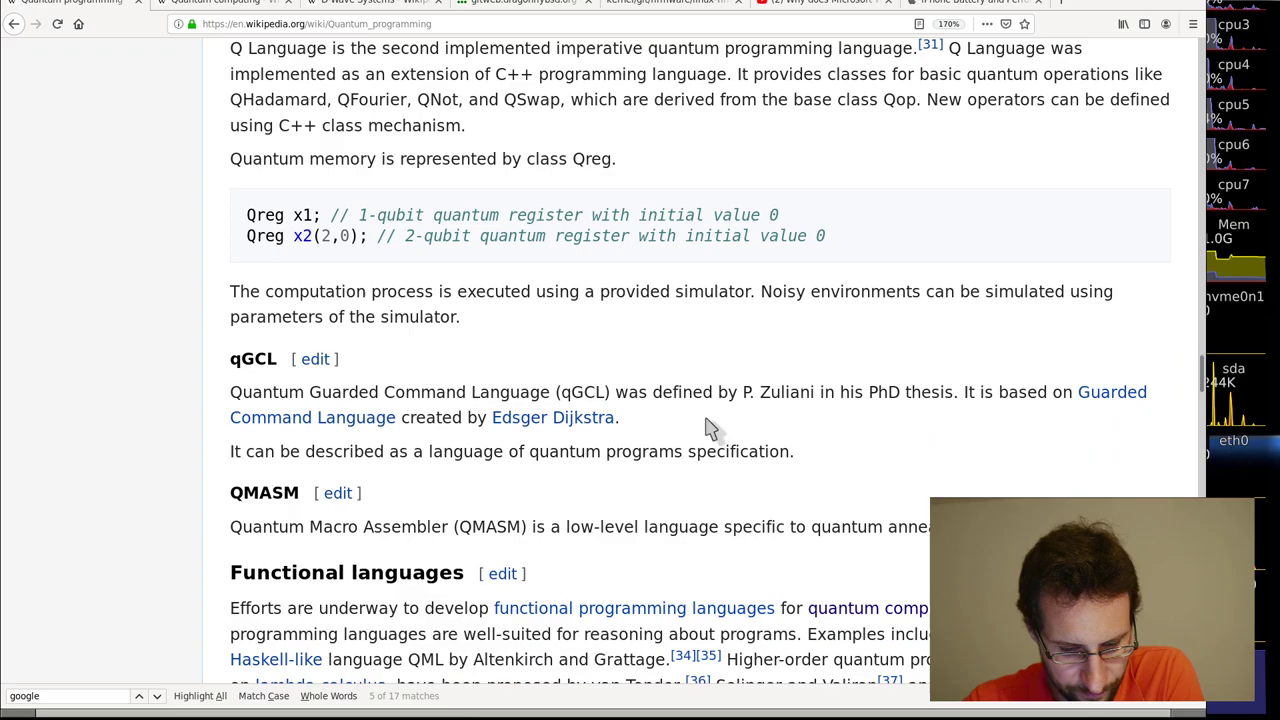
pyautogui.scroll(-3)
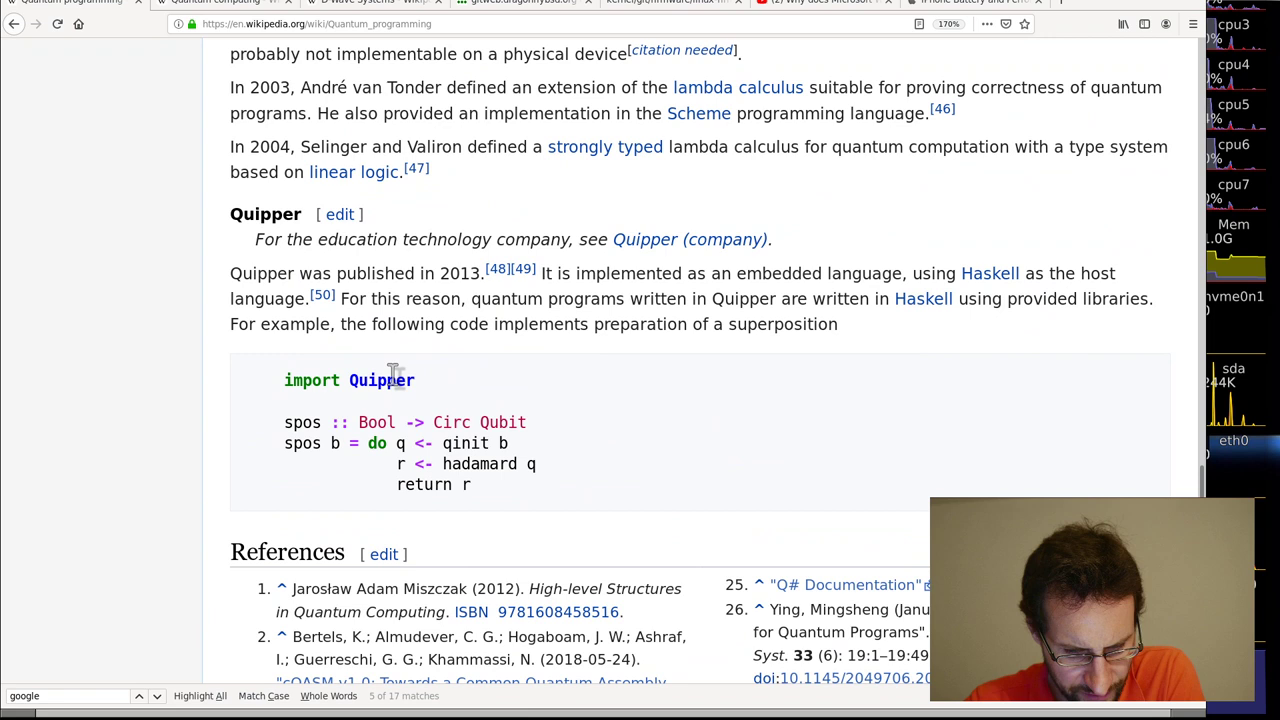
pyautogui.moveTo(982, 298)
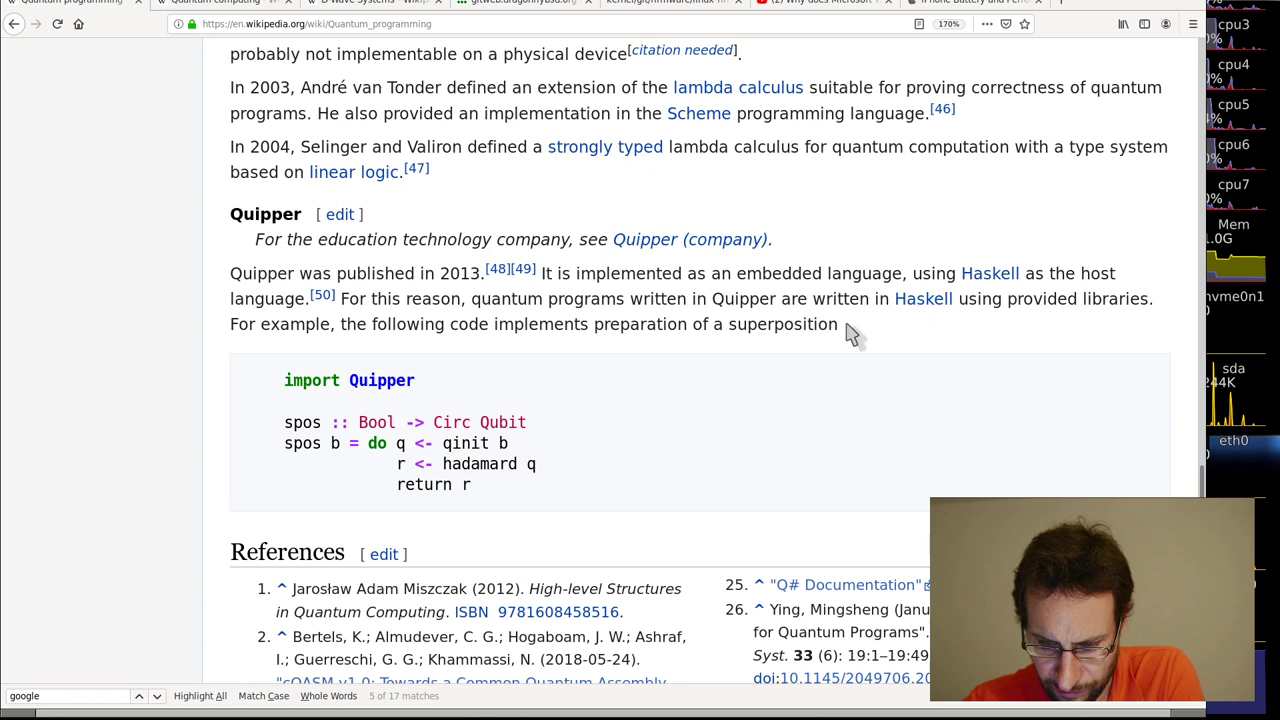
pyautogui.moveTo(678, 348)
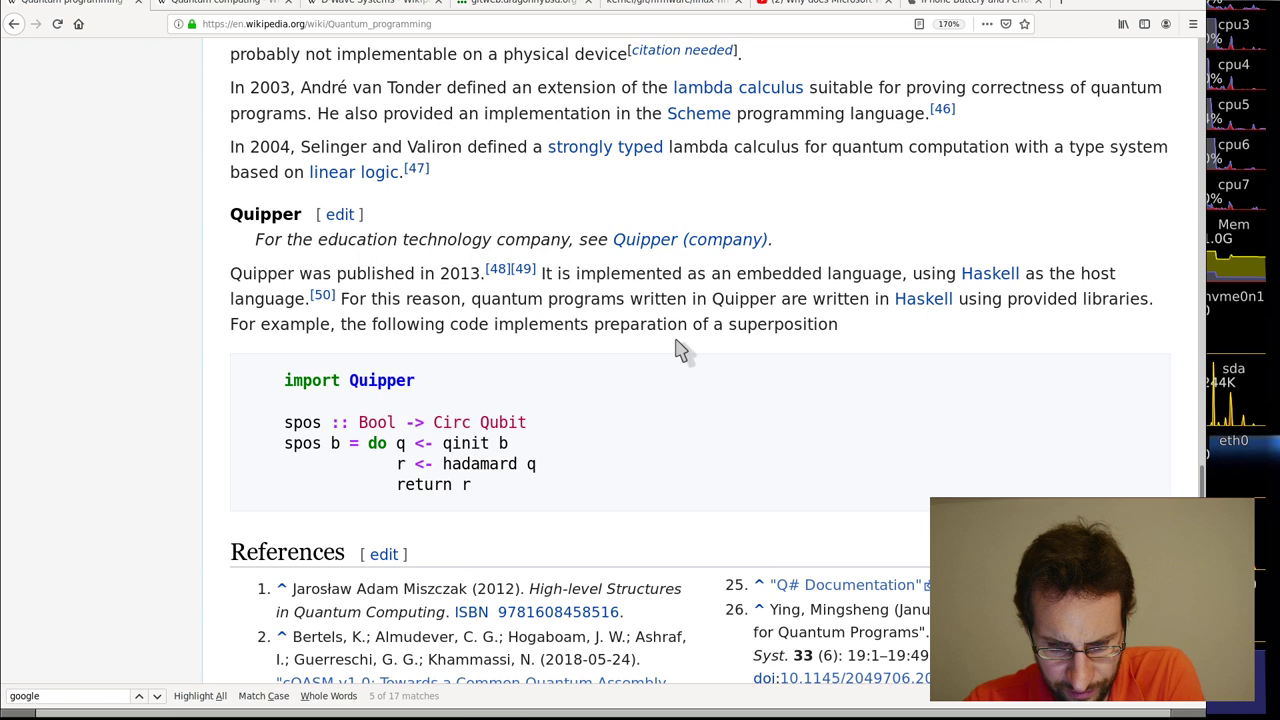
pyautogui.moveTo(400, 444)
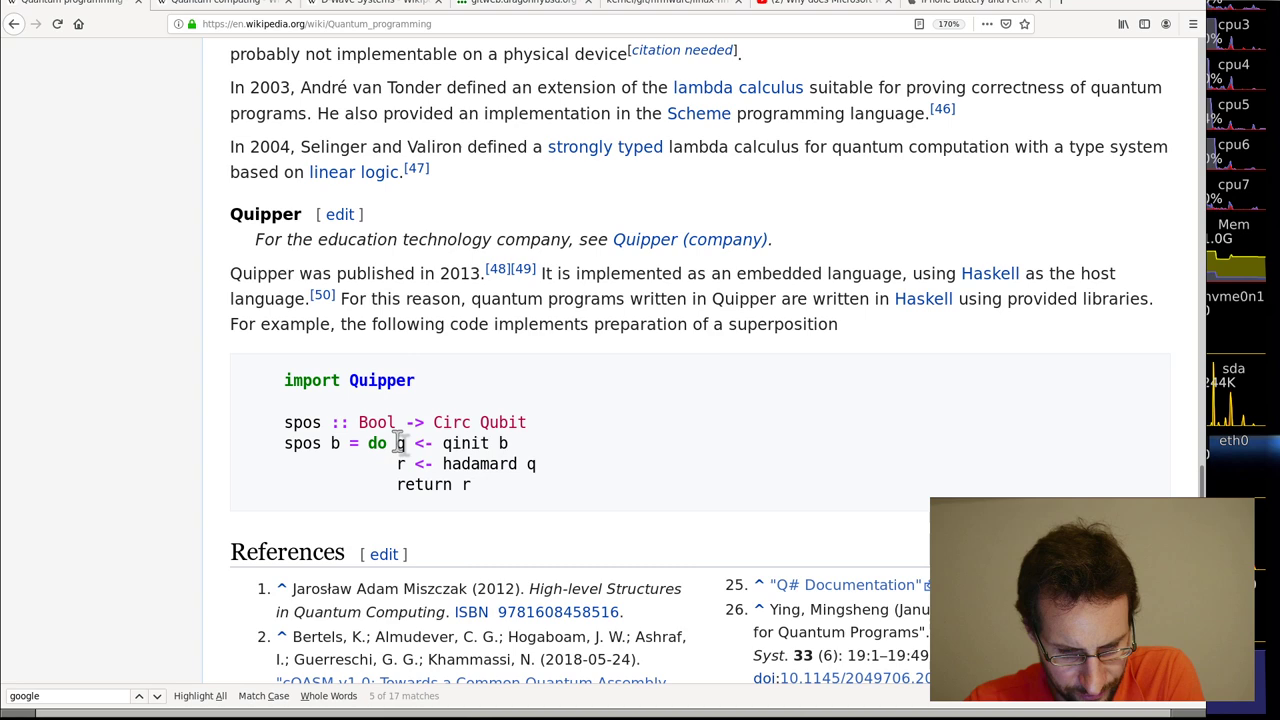
pyautogui.moveTo(400, 444)
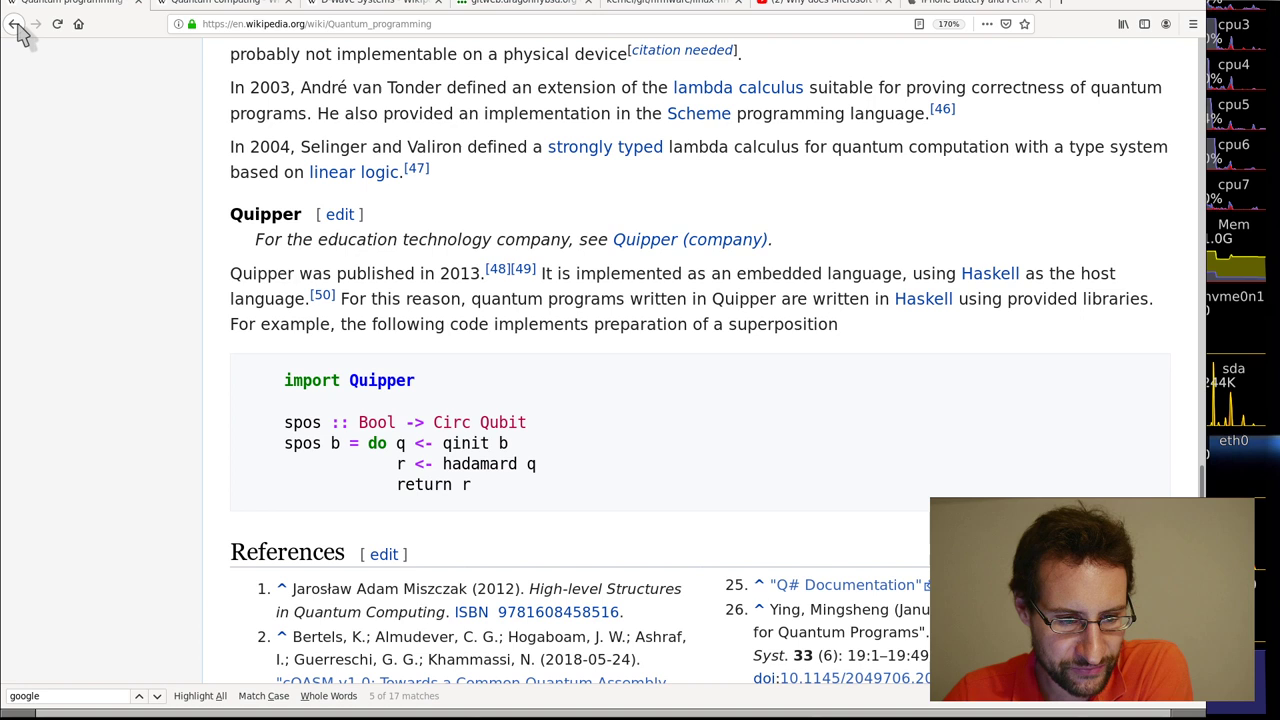
pyautogui.moveTo(14, 24)
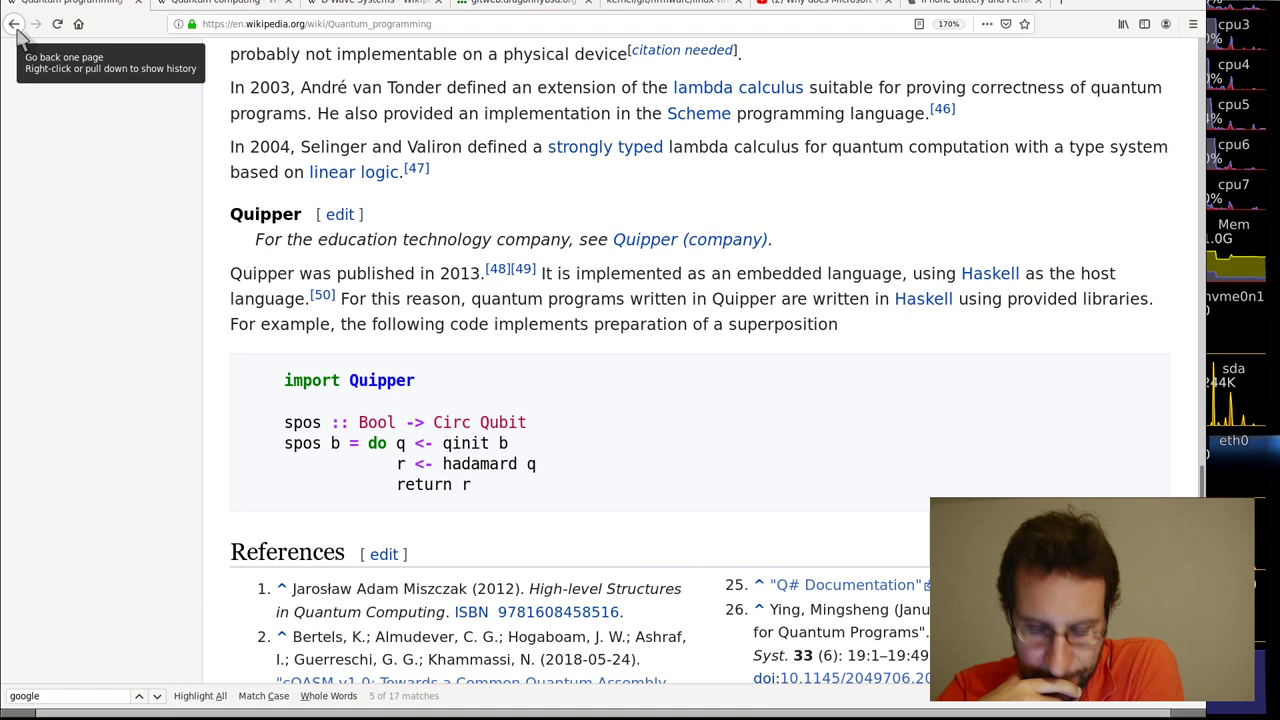